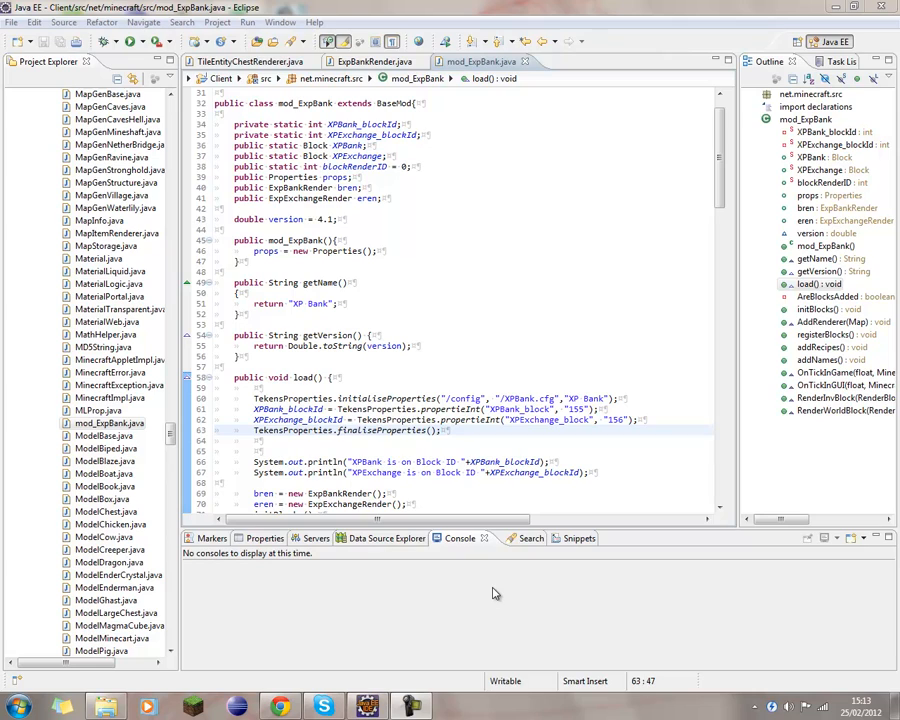
pyautogui.moveTo(492, 579)
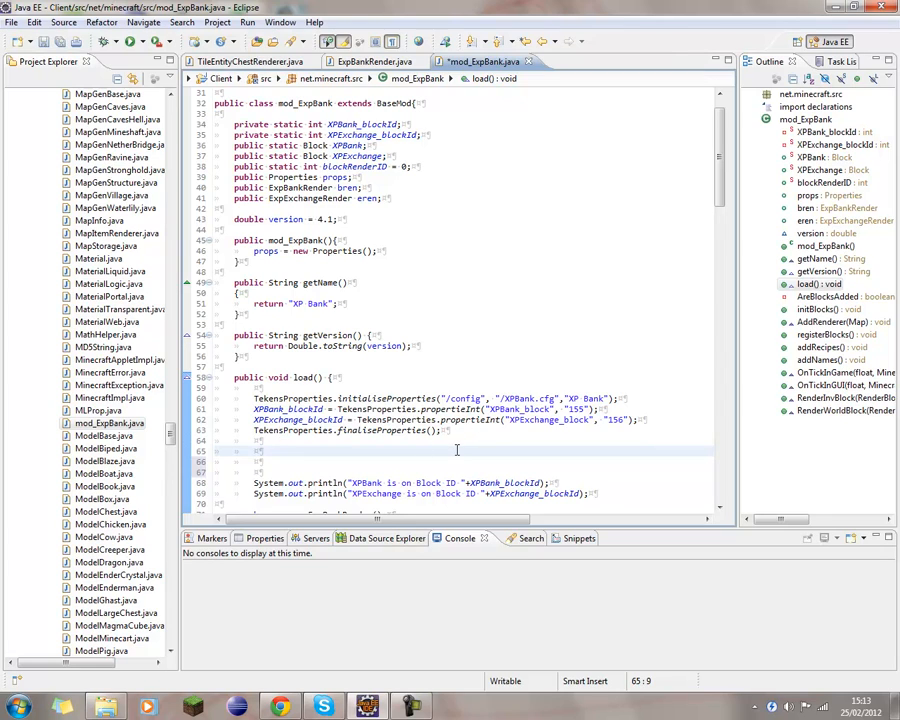
# Step: Add TekensProperties.initialiseProperties("/mods", "/test34.txt", "Mod test 34"); to load()
pyautogui.write('TekensProperties')
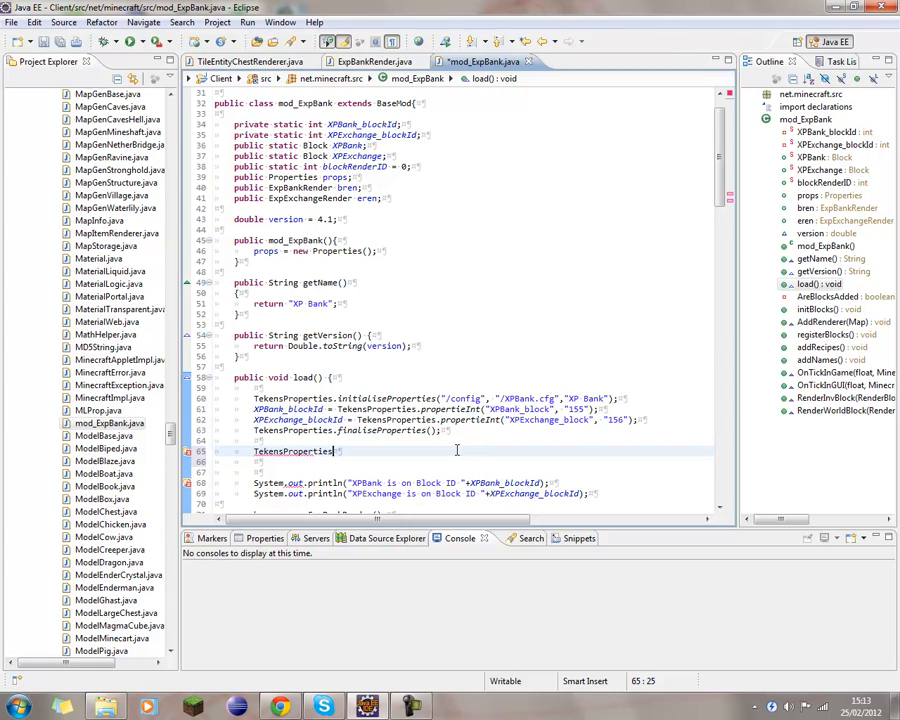
pyautogui.write('.')
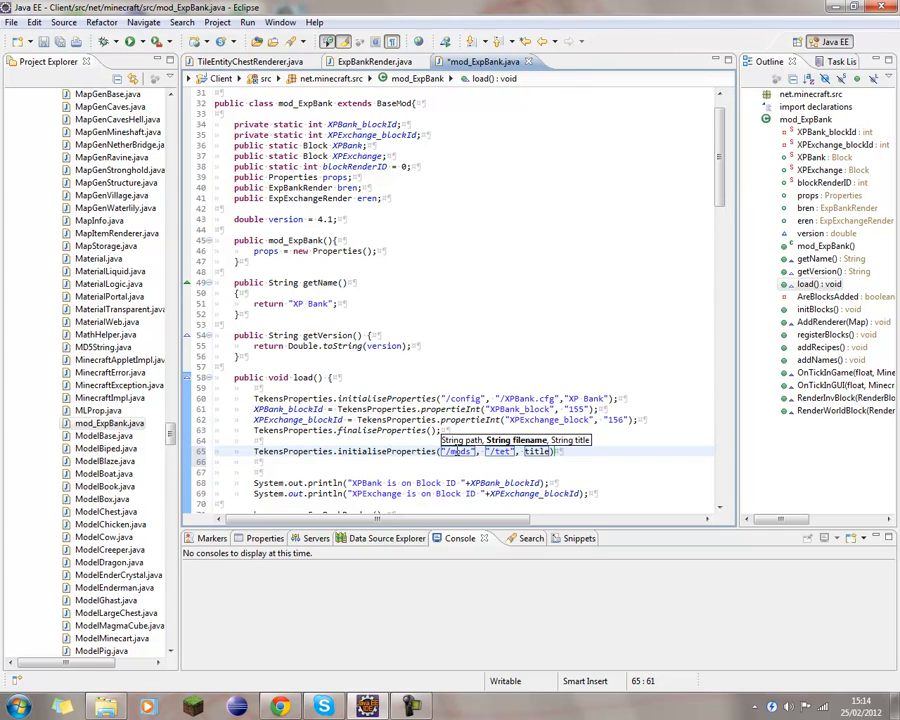
pyautogui.write('34.t')
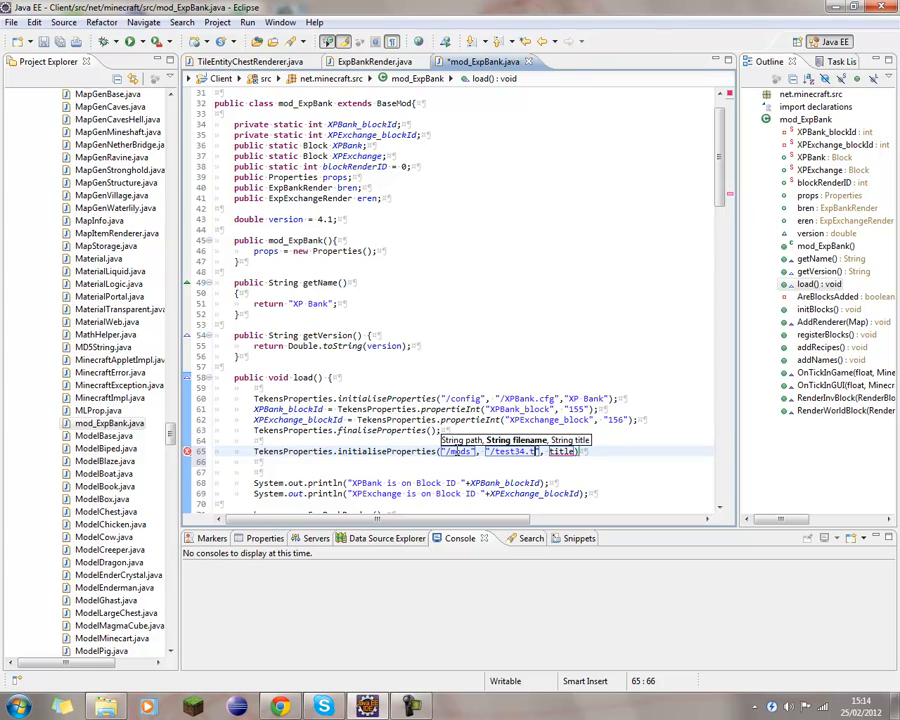
pyautogui.write('xt')
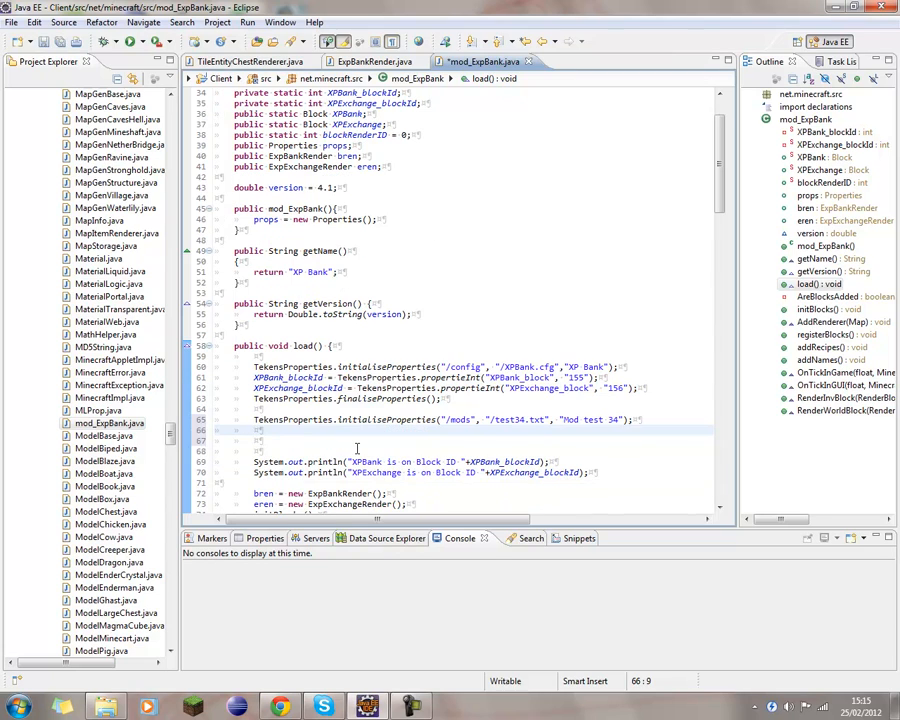
# Step: Declare int id, String name and float rotation on separate lines, fixing typos
pyautogui.write('int')
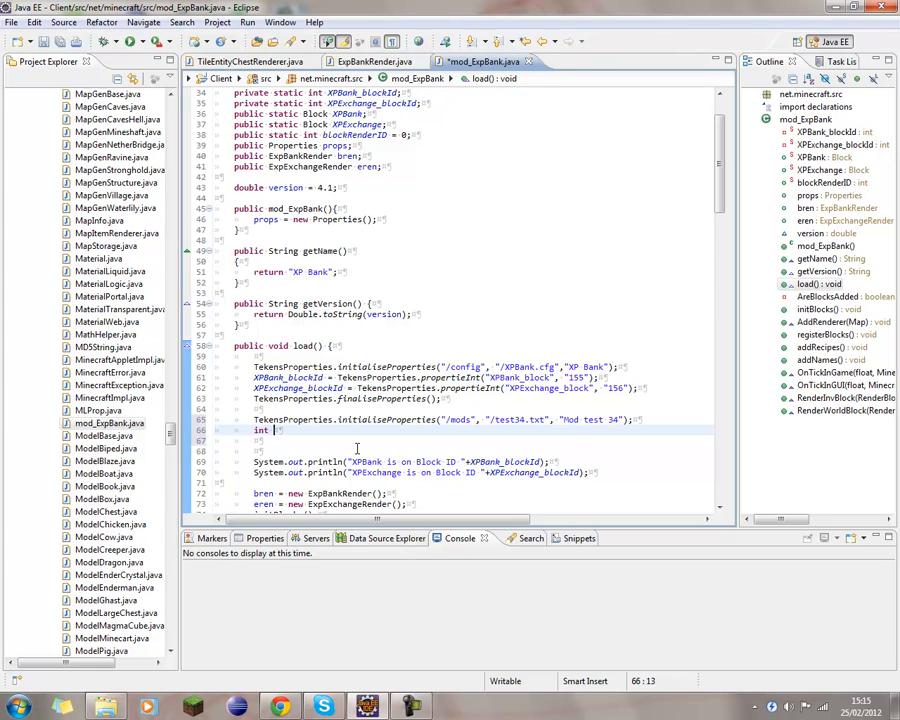
pyautogui.write('id')
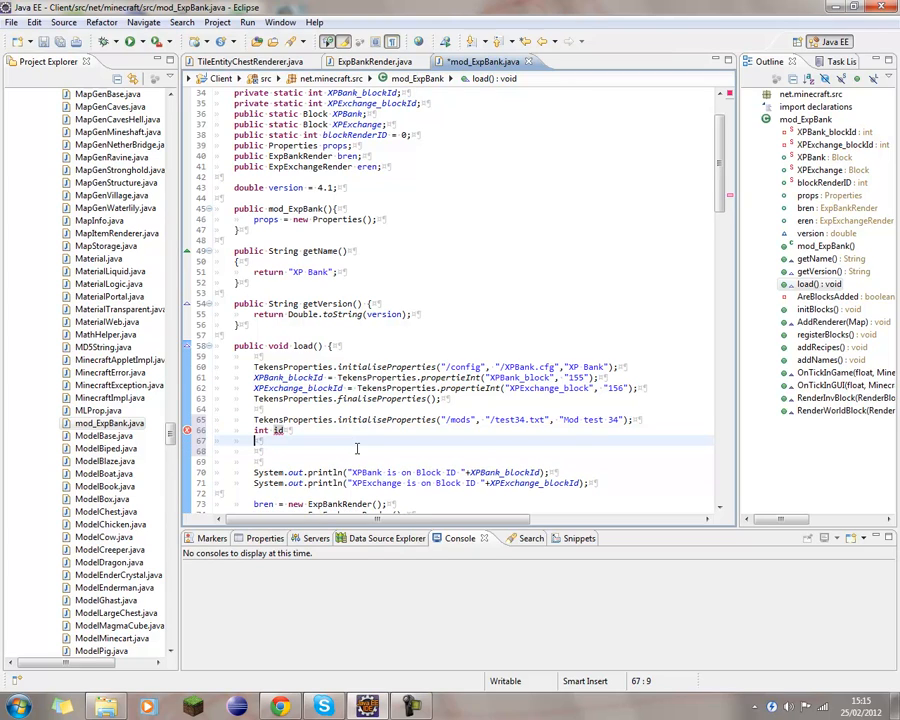
pyautogui.write('string')
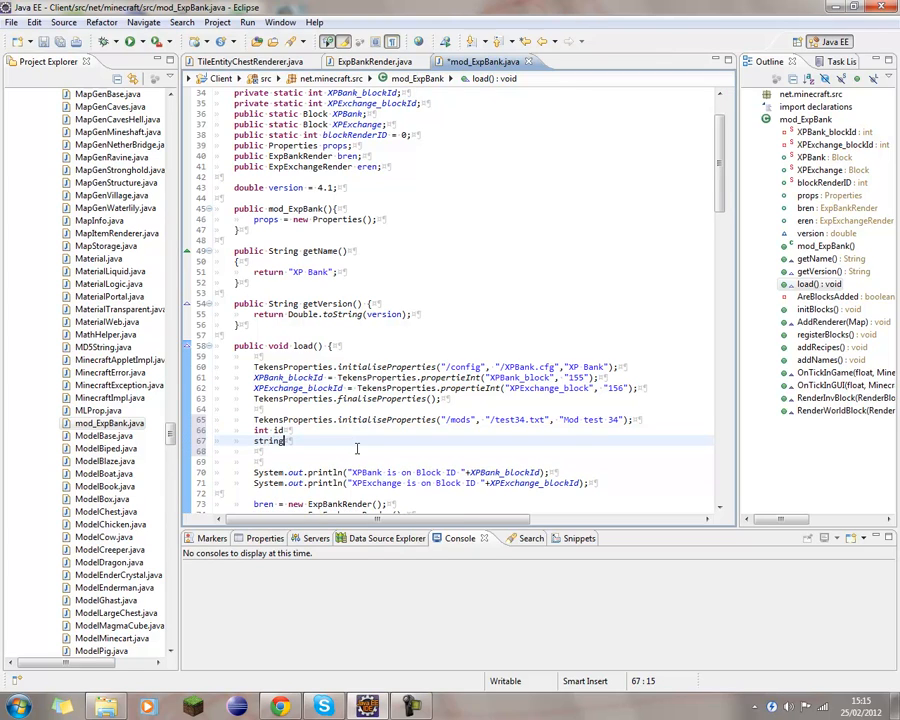
pyautogui.press('BackSpace')
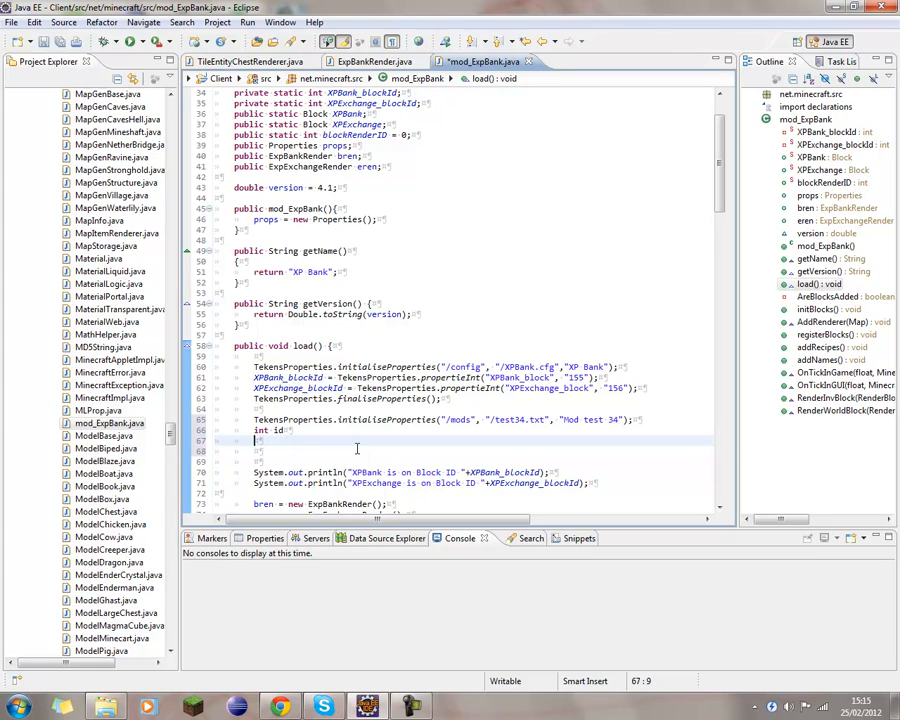
pyautogui.write('String')
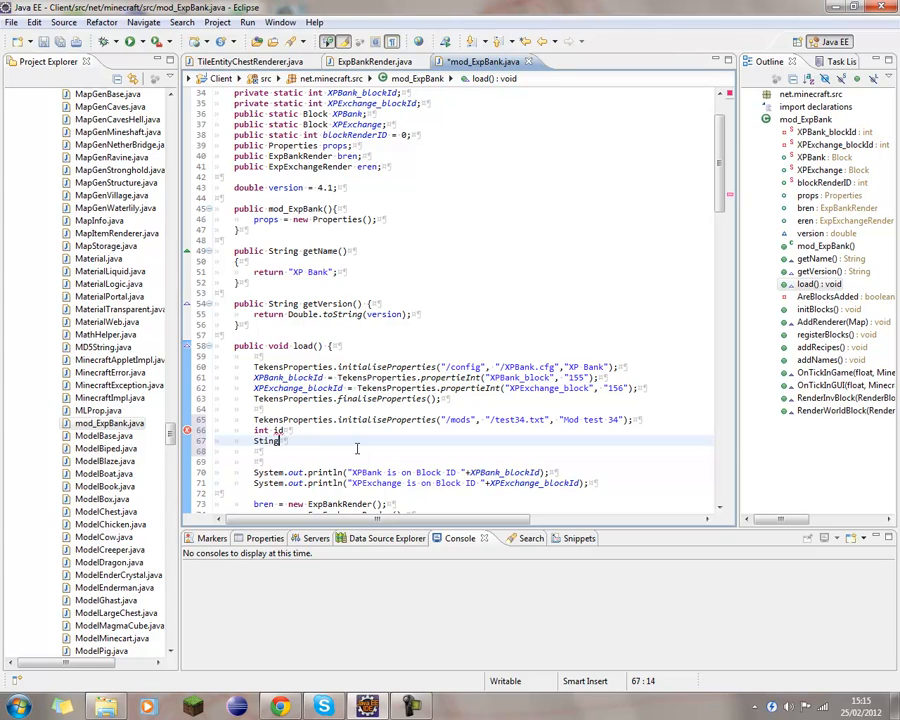
pyautogui.press('BackSpace')
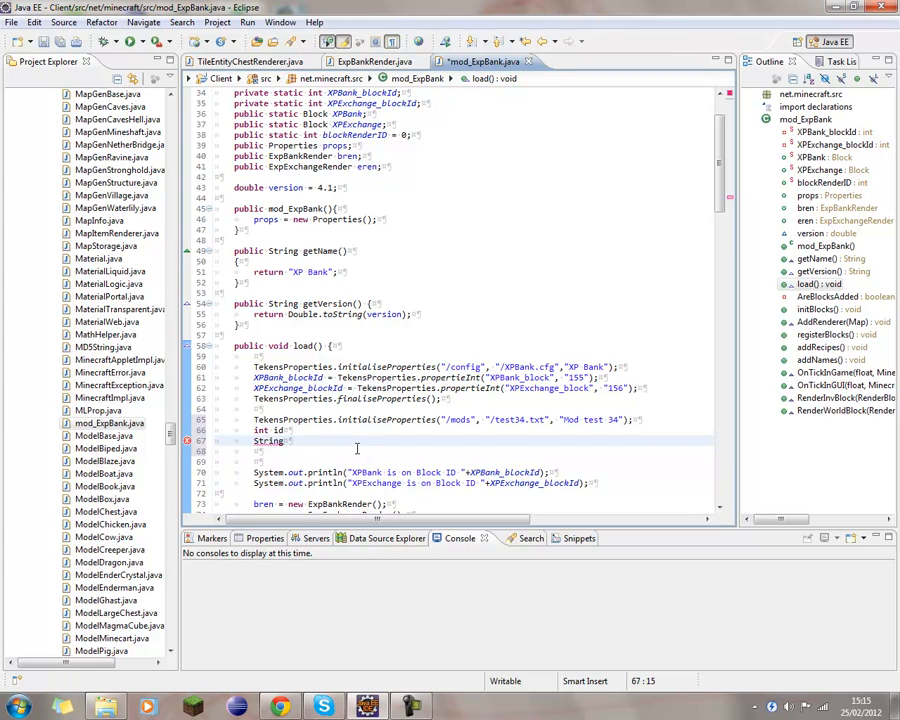
pyautogui.write('name')
pyautogui.click(474, 451)
pyautogui.write('float')
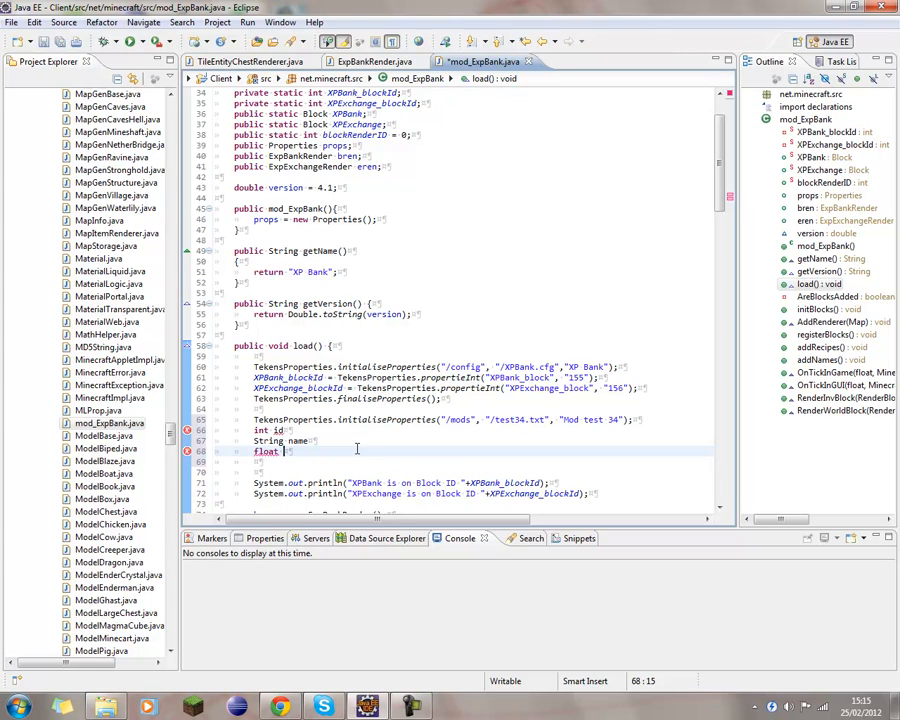
pyautogui.write('rotatsion')
pyautogui.click(484, 430)
pyautogui.write(' =')
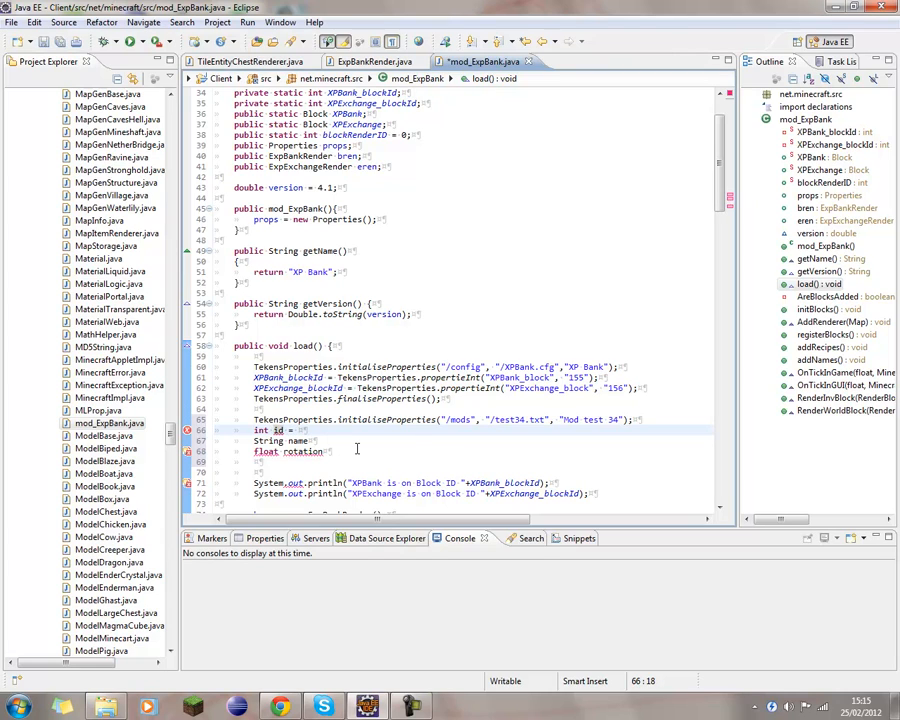
# Step: Set int id = TekensProperties.propertieInt("id", "34");
pyautogui.write('Te')
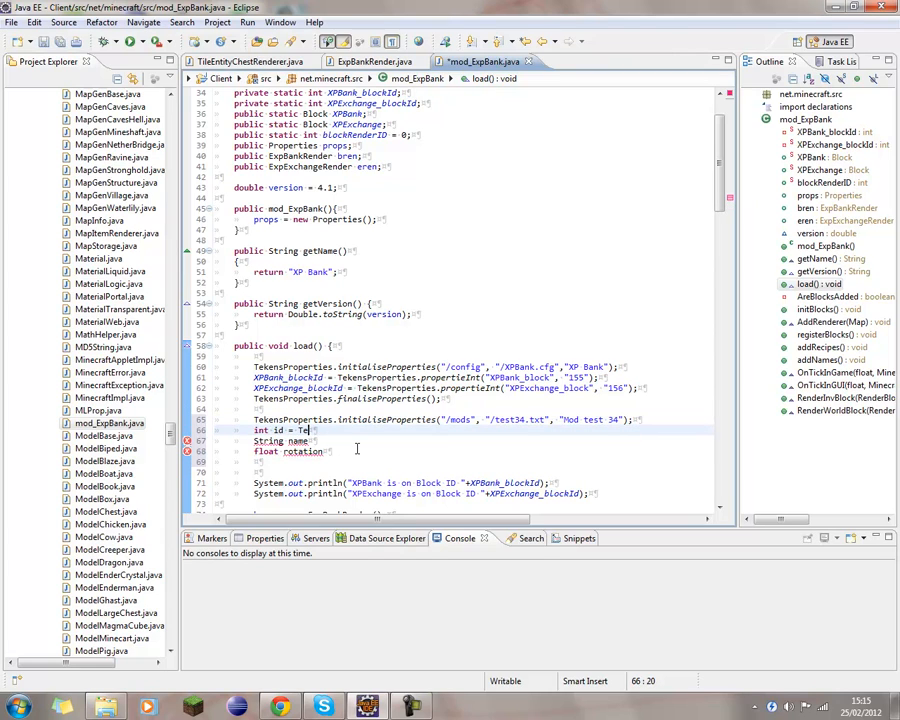
pyautogui.write('kens')
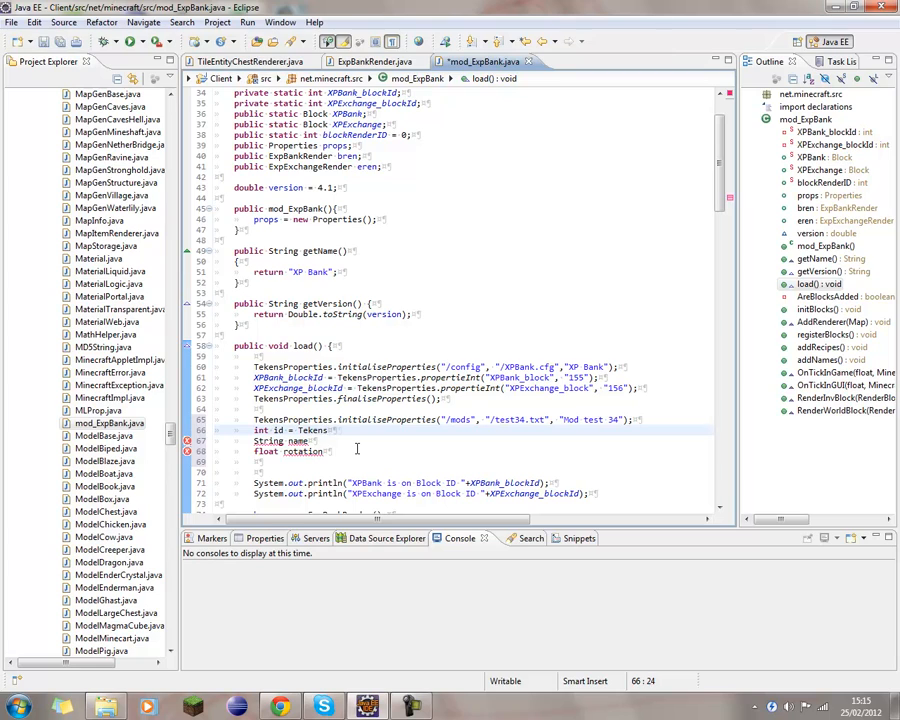
pyautogui.write('Prop')
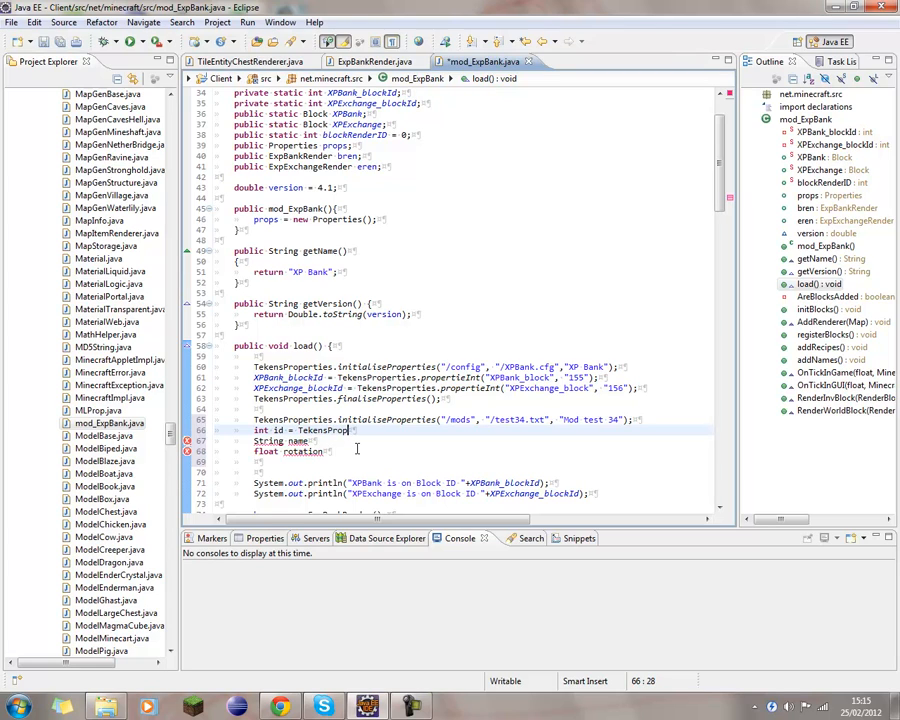
pyautogui.write('erties')
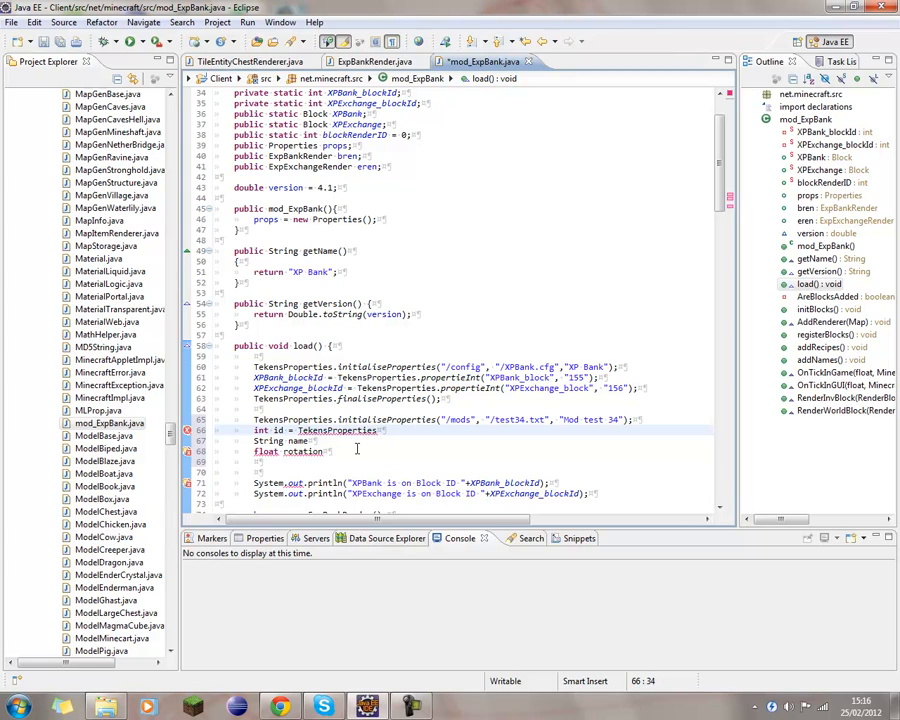
pyautogui.write('.')
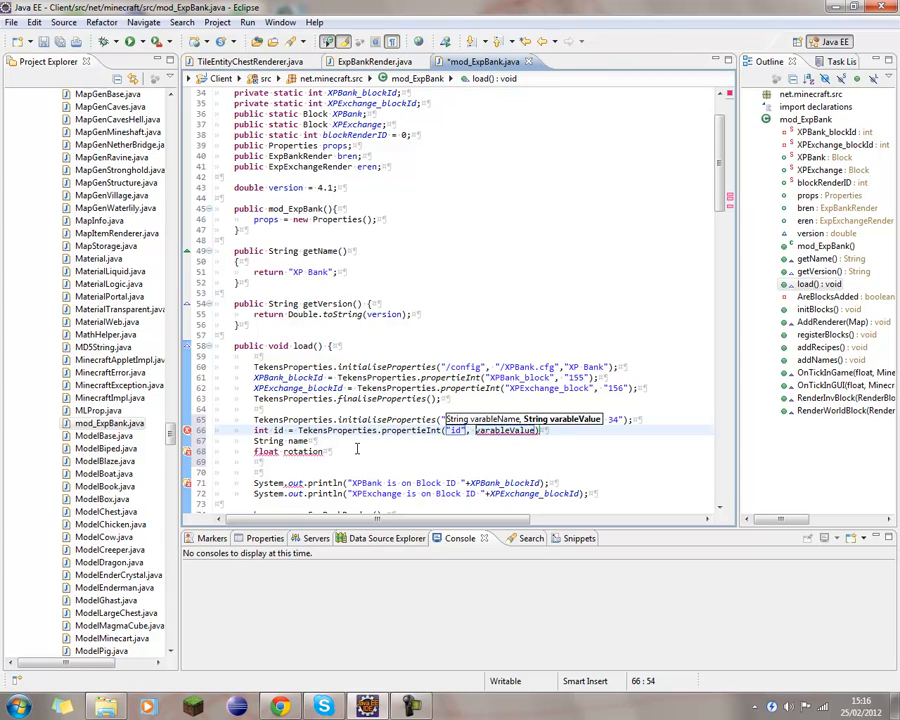
pyautogui.doubleClick(506, 430)
pyautogui.write('"')
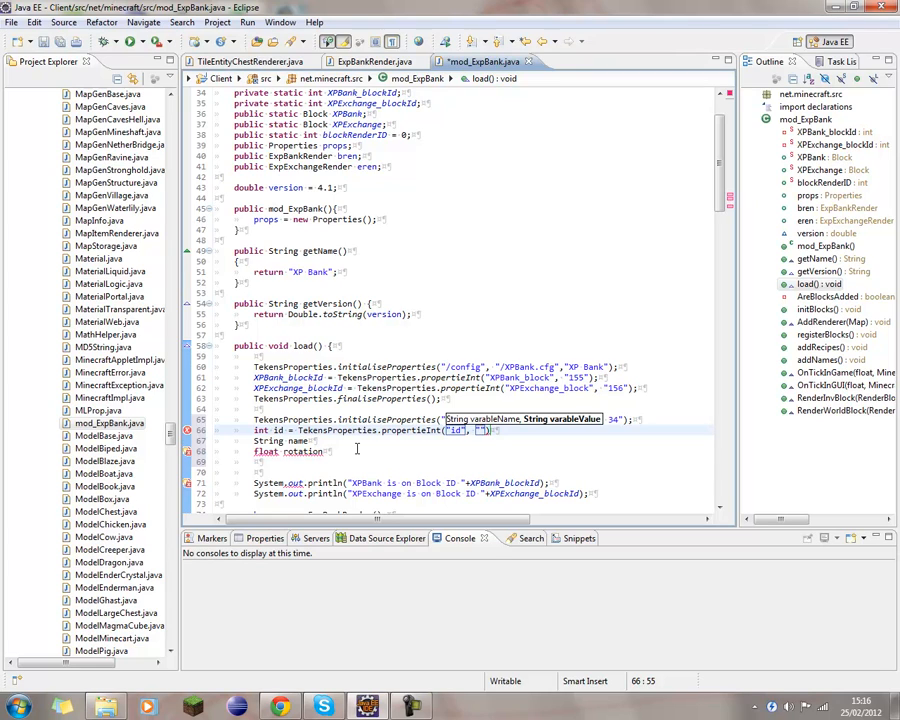
pyautogui.write('34')
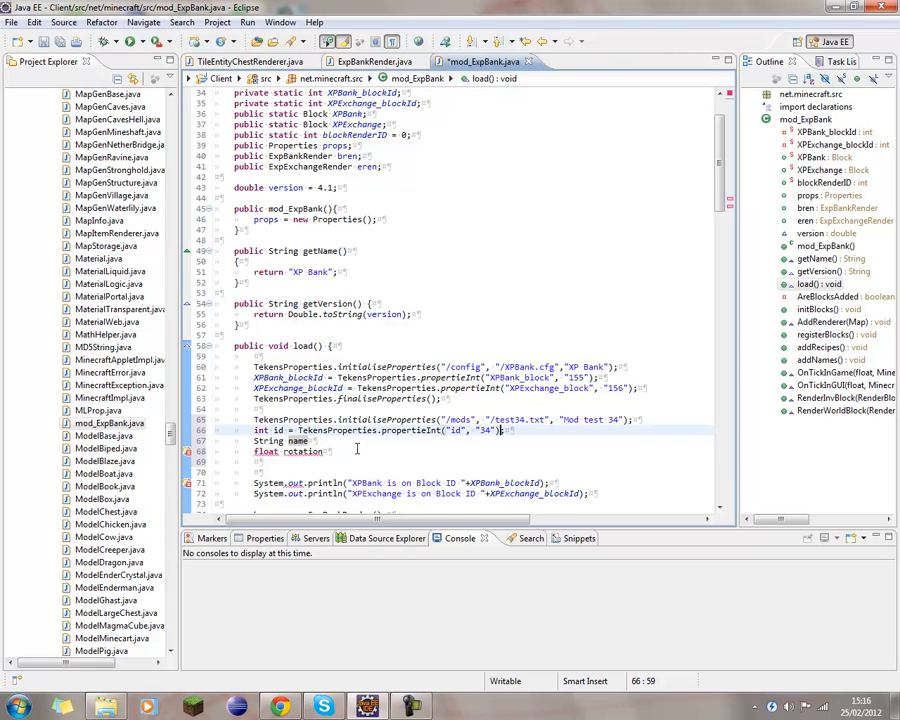
pyautogui.click(380, 430)
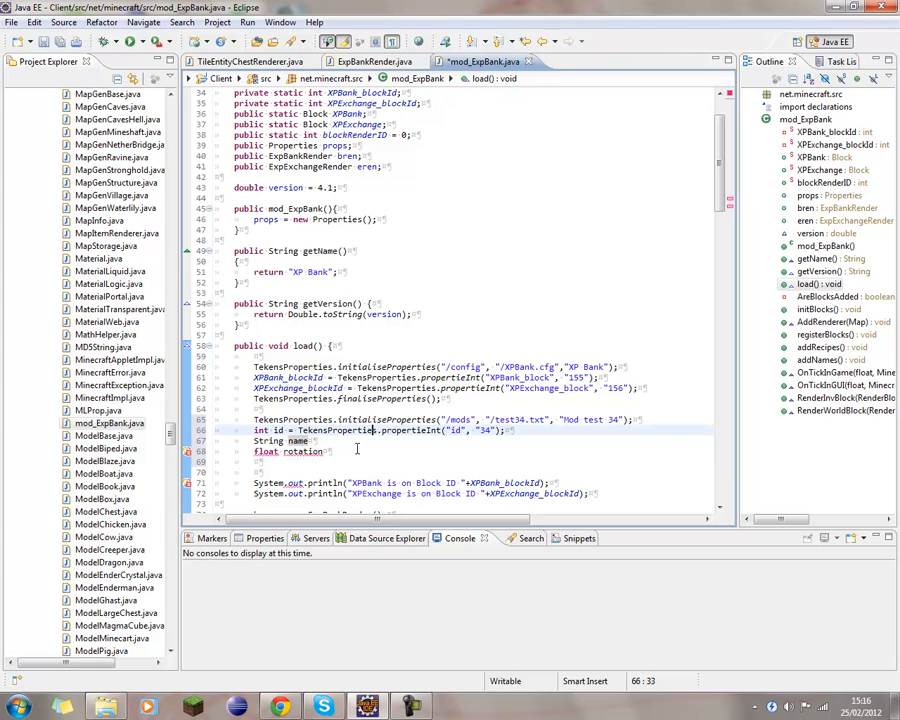
# Step: Select TekensProperties to reuse for String name = propertieString("name", "test 34")
pyautogui.doubleClick(330, 430)
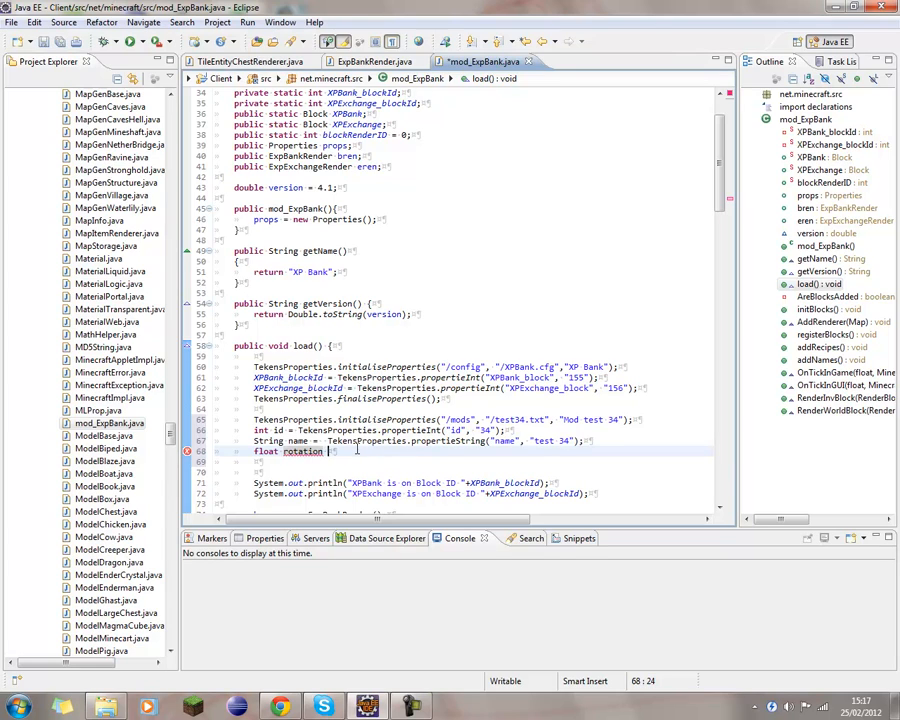
# Step: Set float rotation = TekensProperties.propertieFloat("rot", "5.456");
pyautogui.write('= TekensProperties')
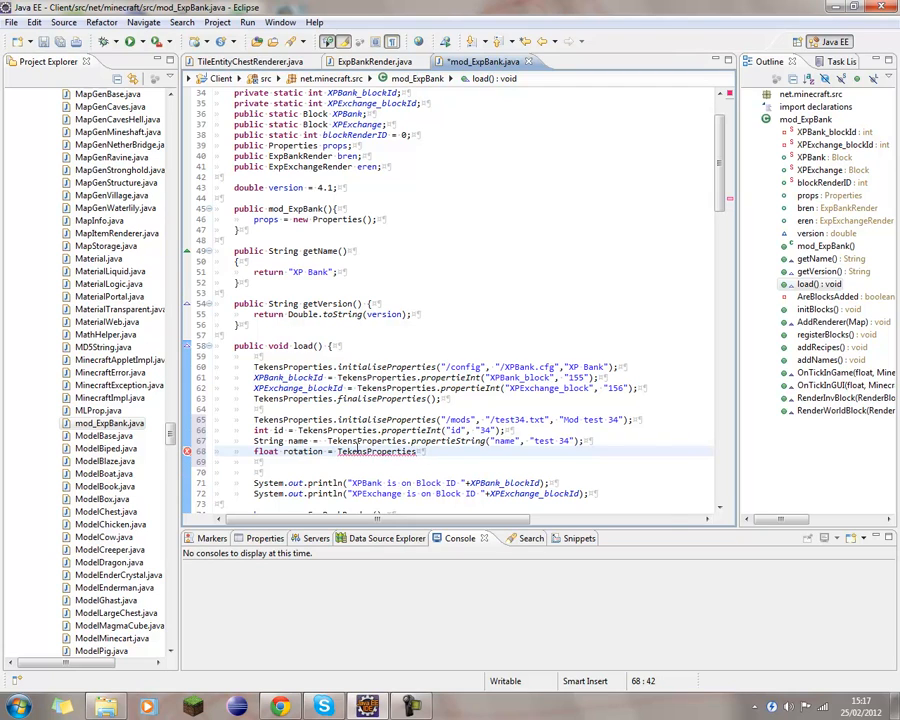
pyautogui.write('.')
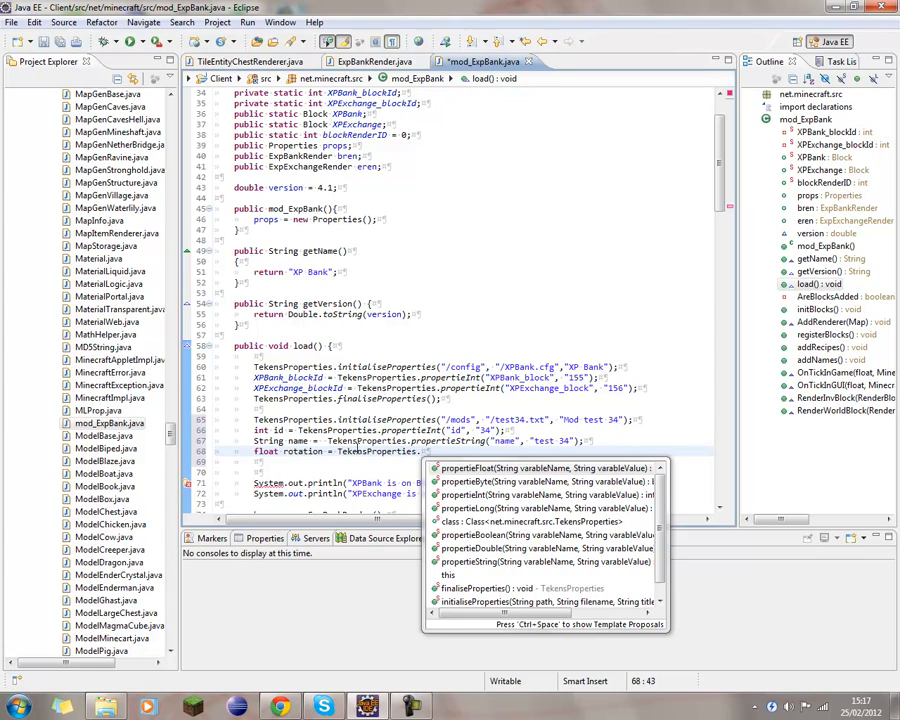
pyautogui.click(475, 467)
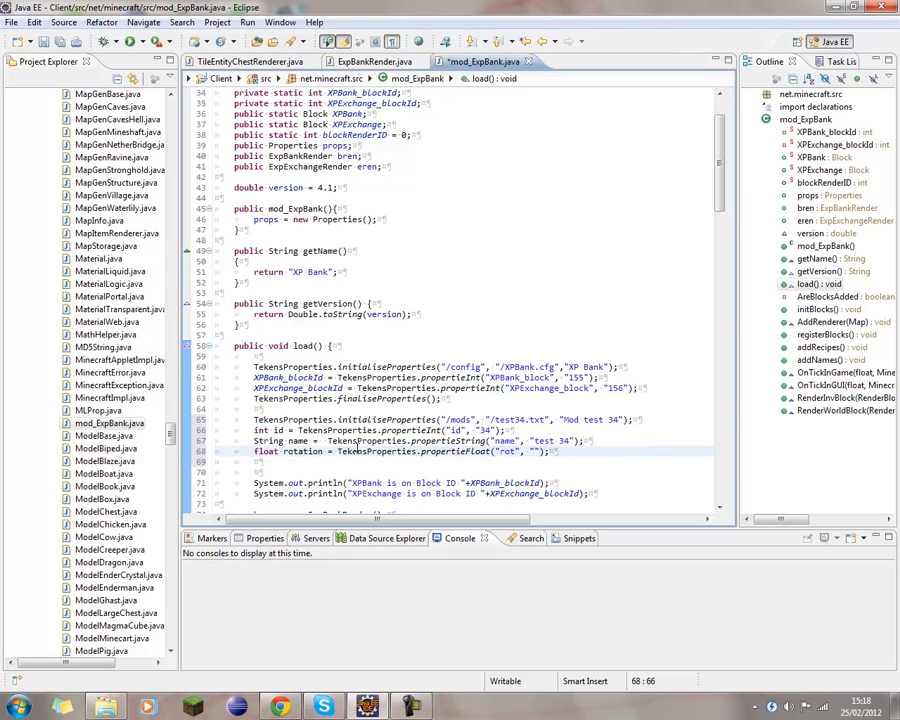
pyautogui.write('4')
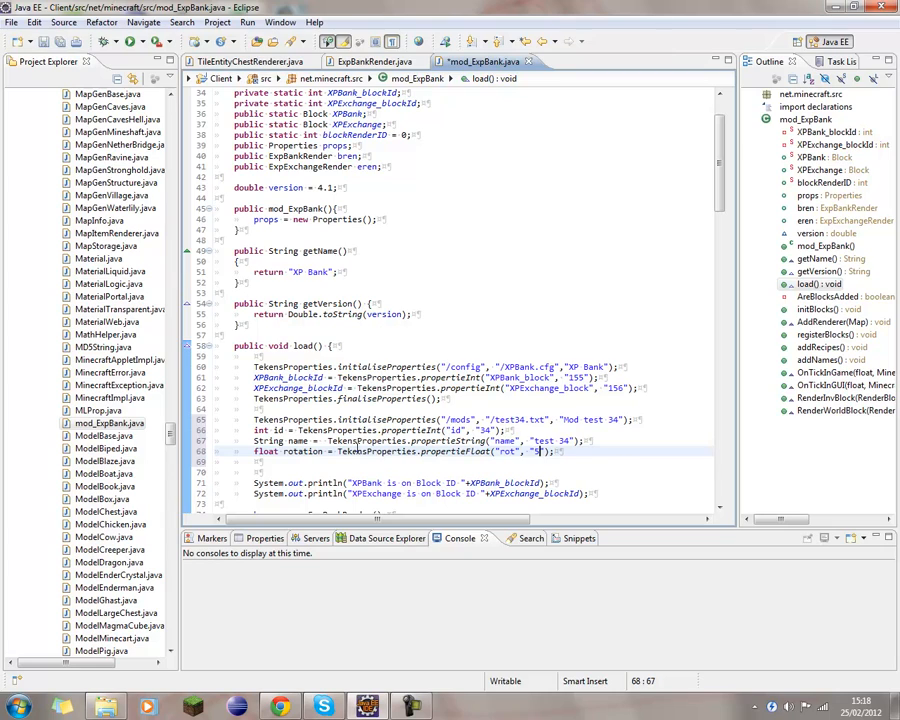
pyautogui.write('5.456')
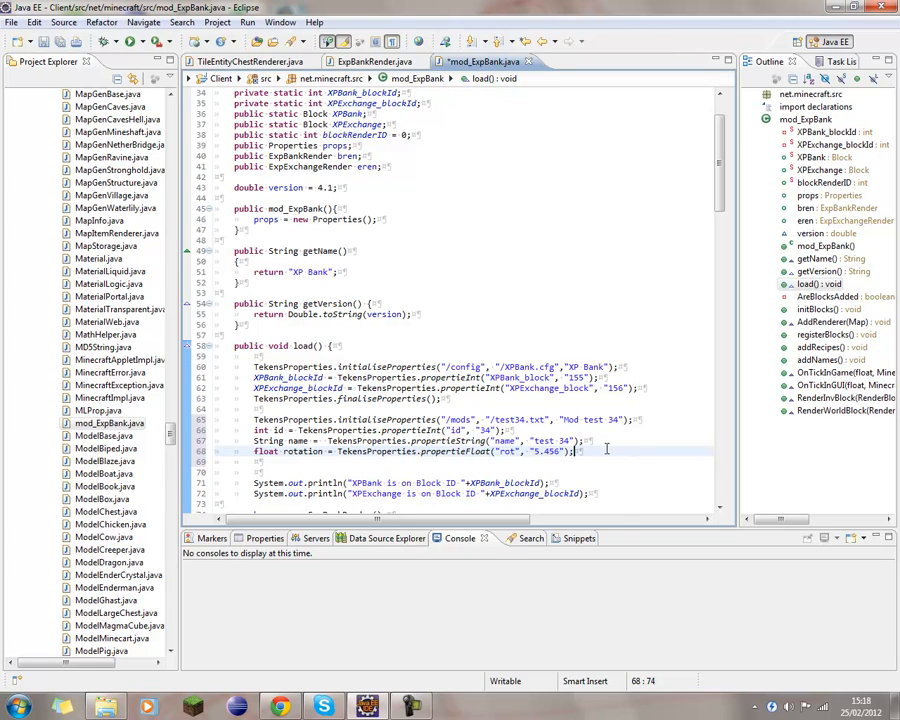
pyautogui.scroll(-3)
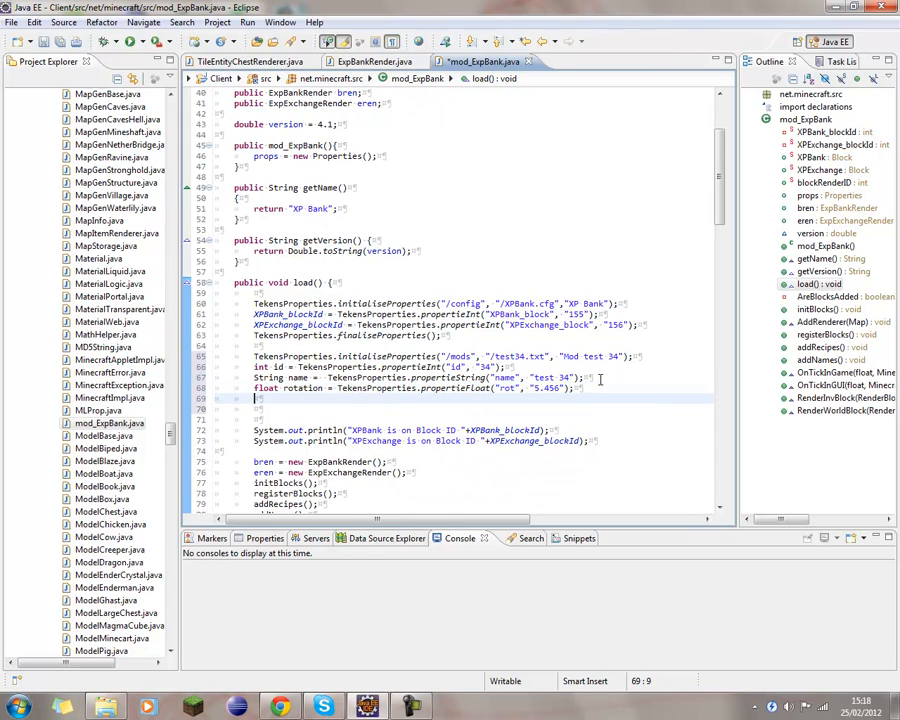
# Step: Add TekensProperties.finaliseProperties(); after the rotation declaration
pyautogui.write('TekensProperties')
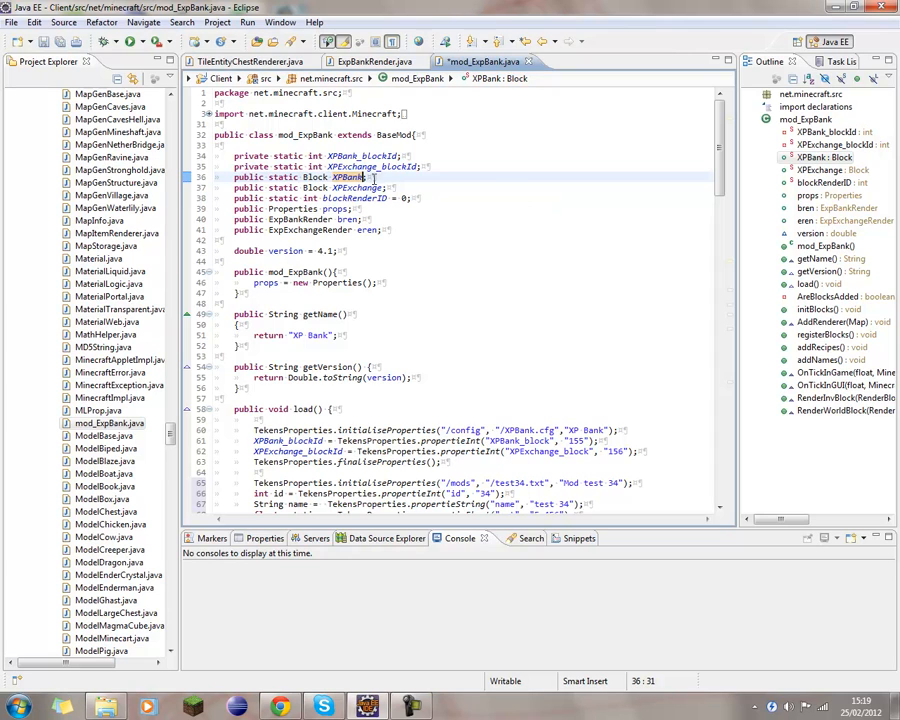
# Step: Scroll back down to the load() method in mod_ExpBank.java
pyautogui.scroll(-3)
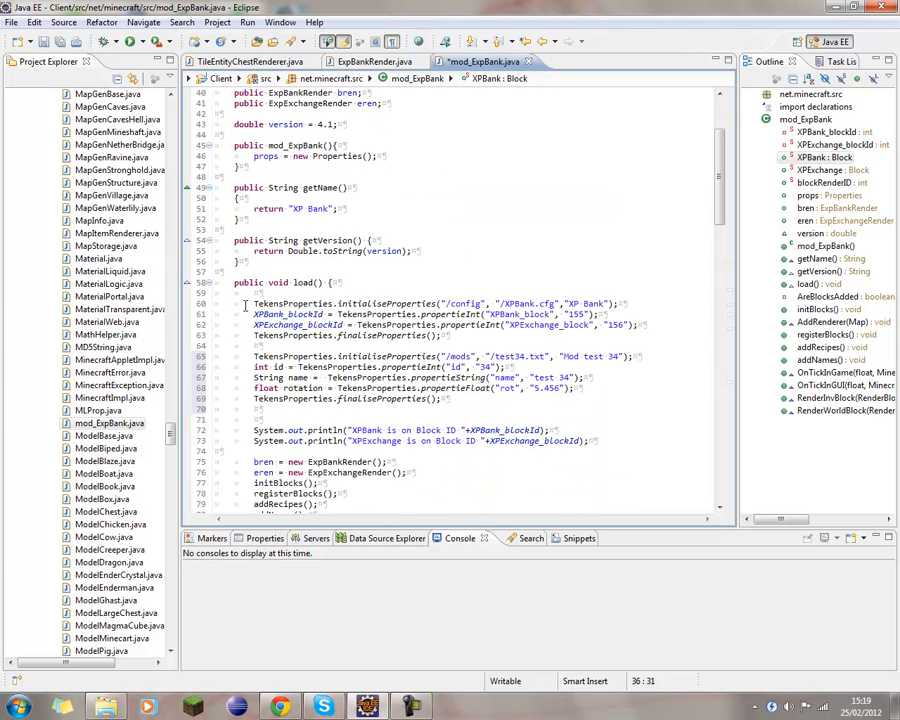
pyautogui.scroll(-3)
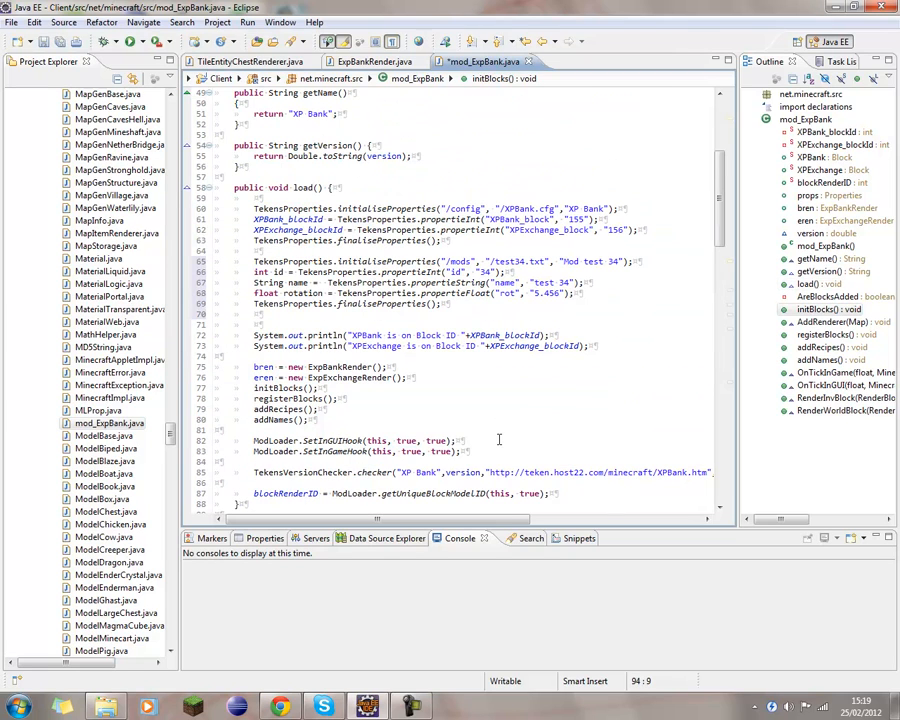
pyautogui.moveTo(507, 360)
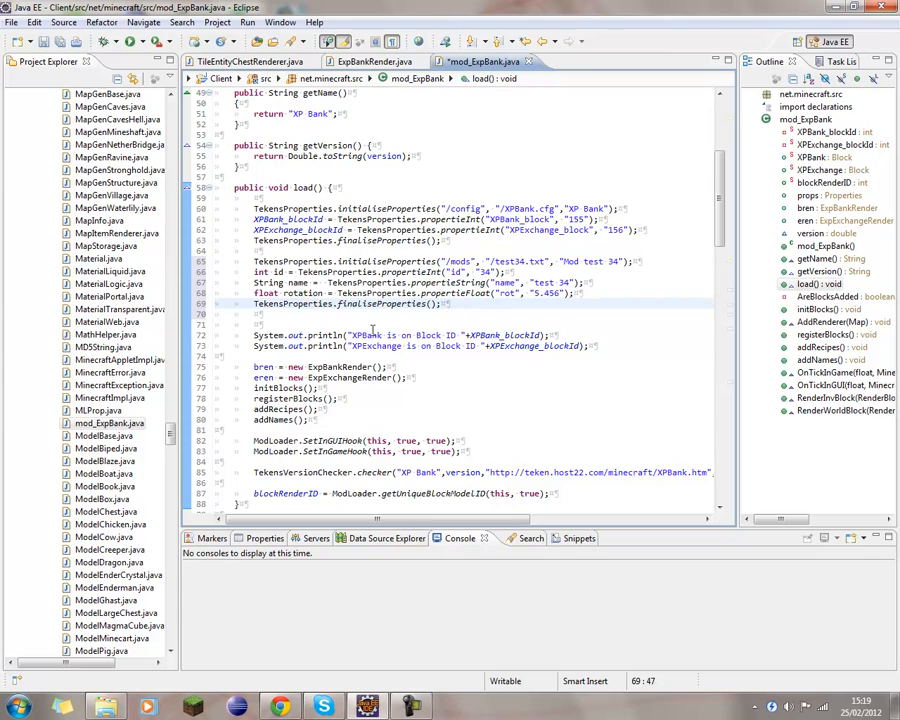
pyautogui.moveTo(457, 318)
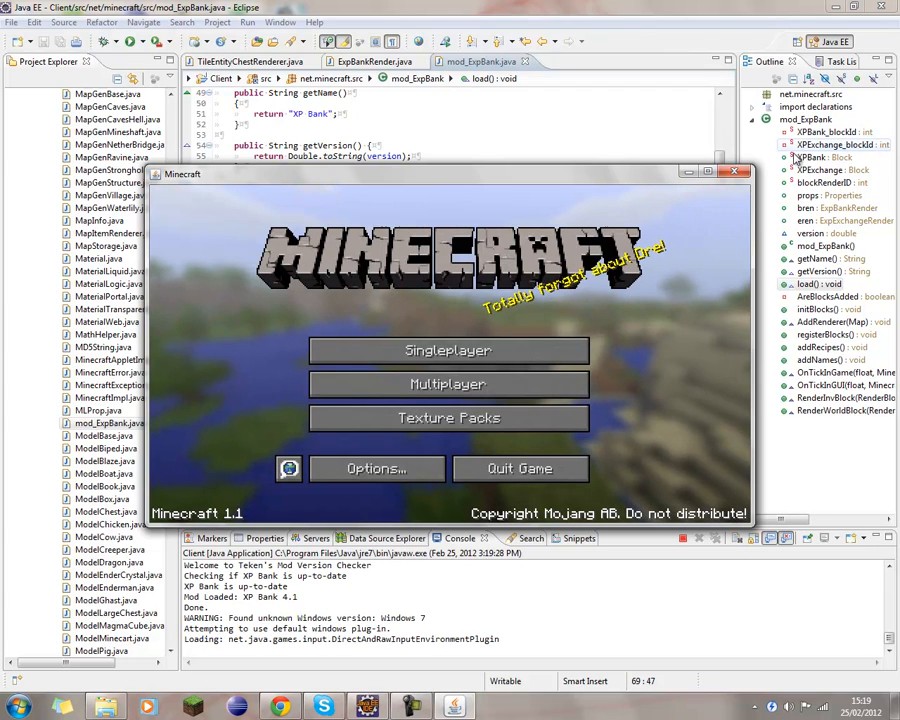
# Step: Close the game and check the console shows id, name and rot created and loaded
pyautogui.click(734, 171)
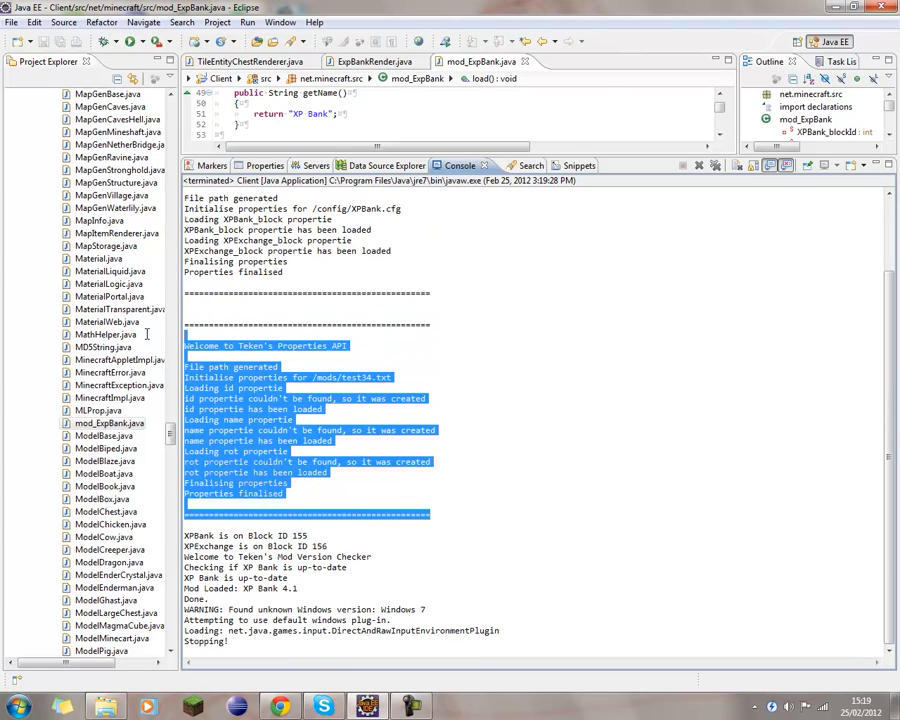
pyautogui.click(312, 346)
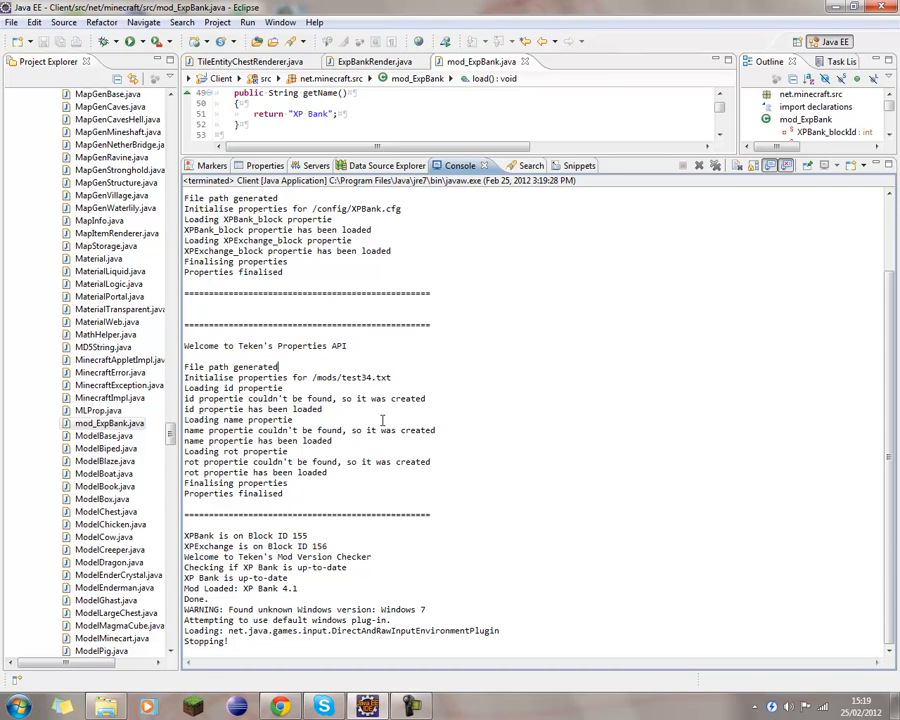
pyautogui.doubleClick(231, 366)
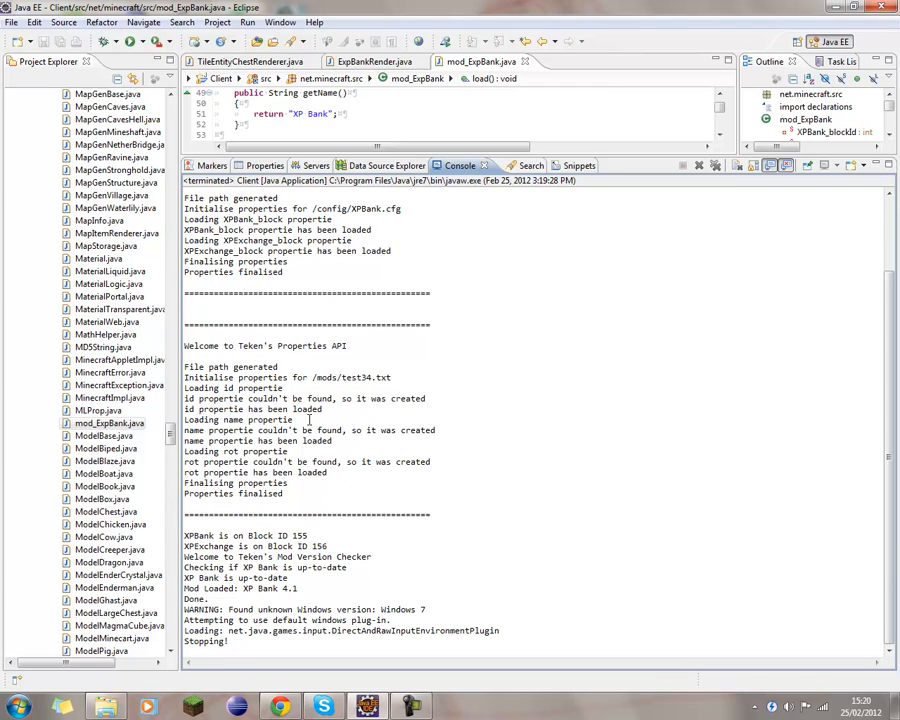
pyautogui.moveTo(366, 403)
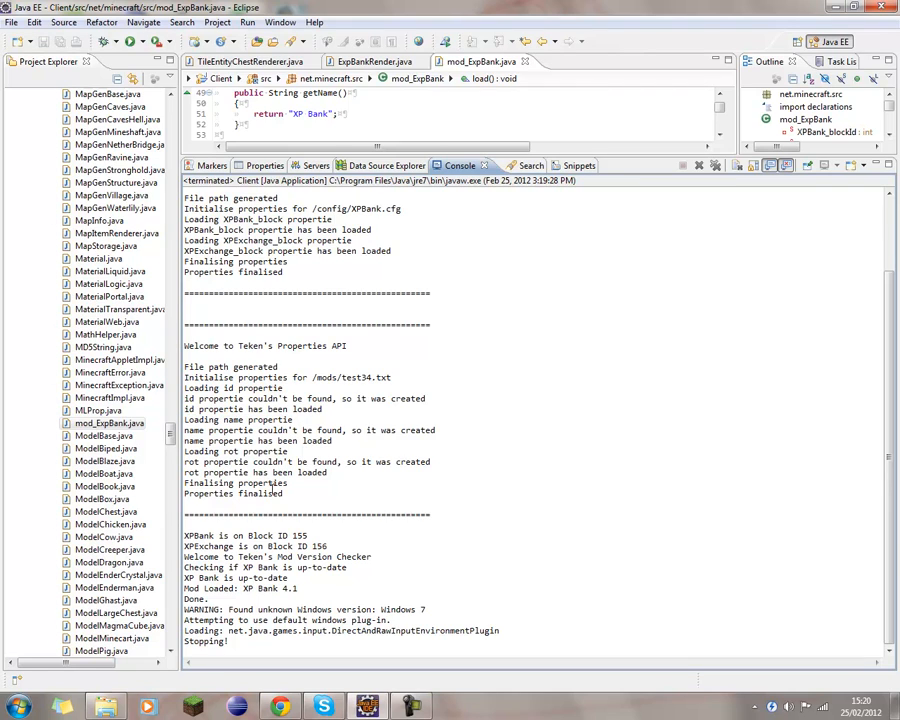
pyautogui.doubleClick(234, 494)
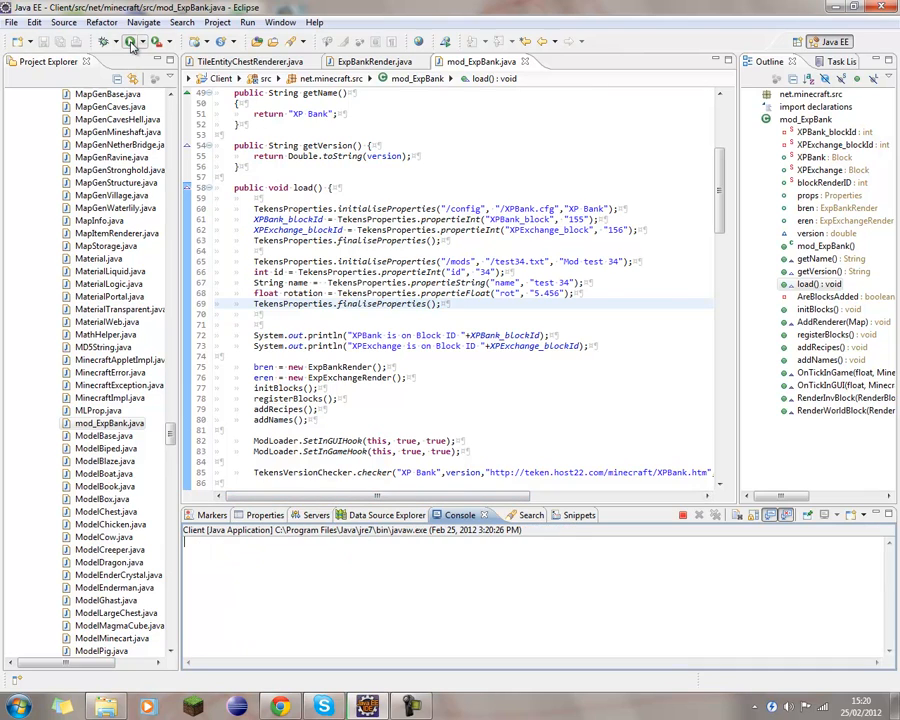
# Step: Rerun the client, confirm test34 properties load from the existing file, and clear the console
pyautogui.click(128, 56)
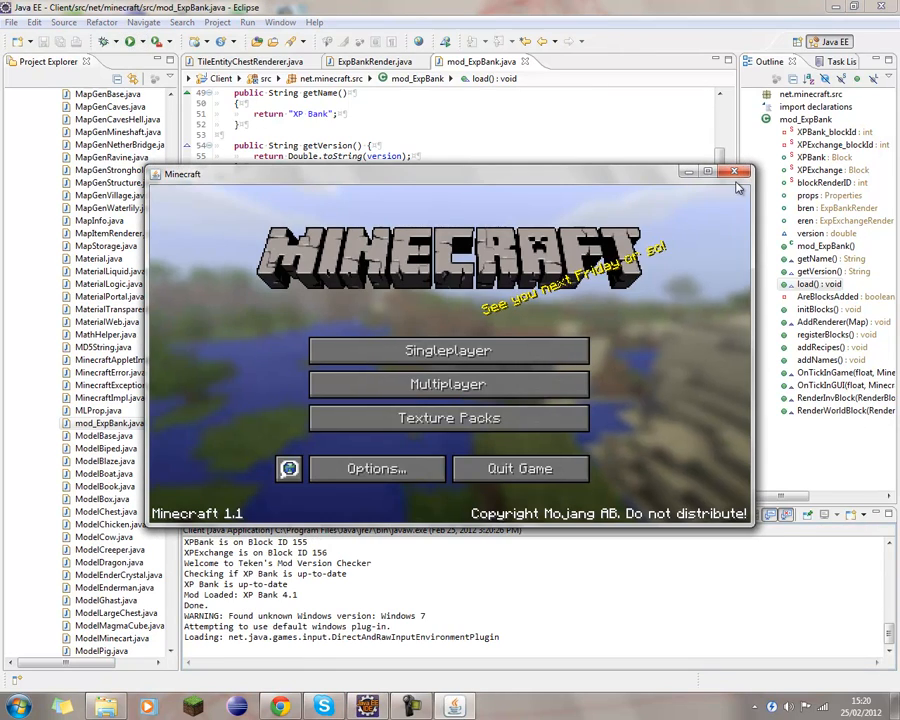
pyautogui.click(733, 171)
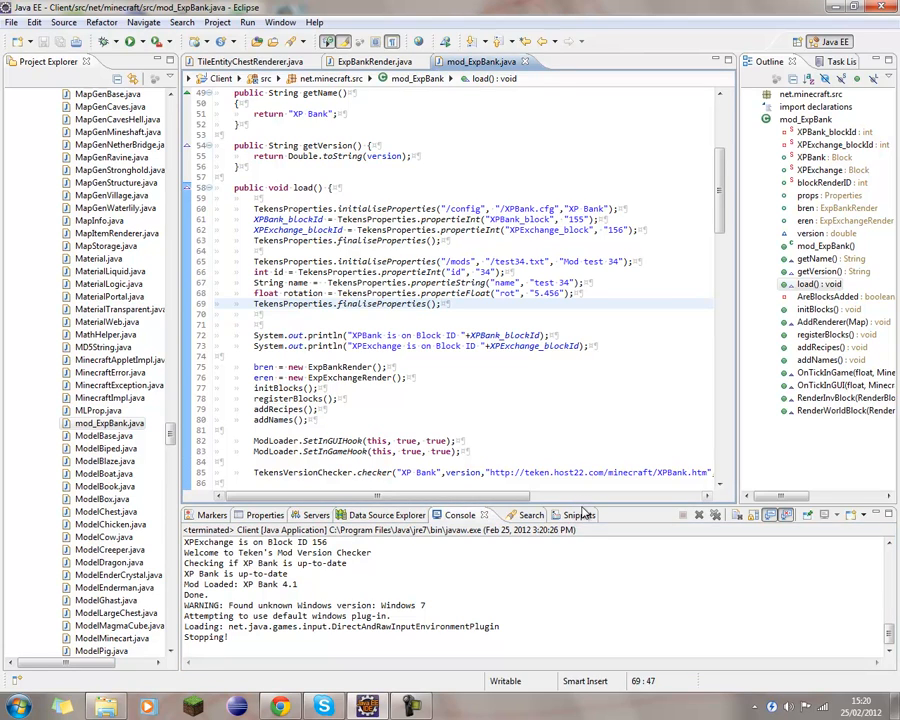
pyautogui.click(577, 515)
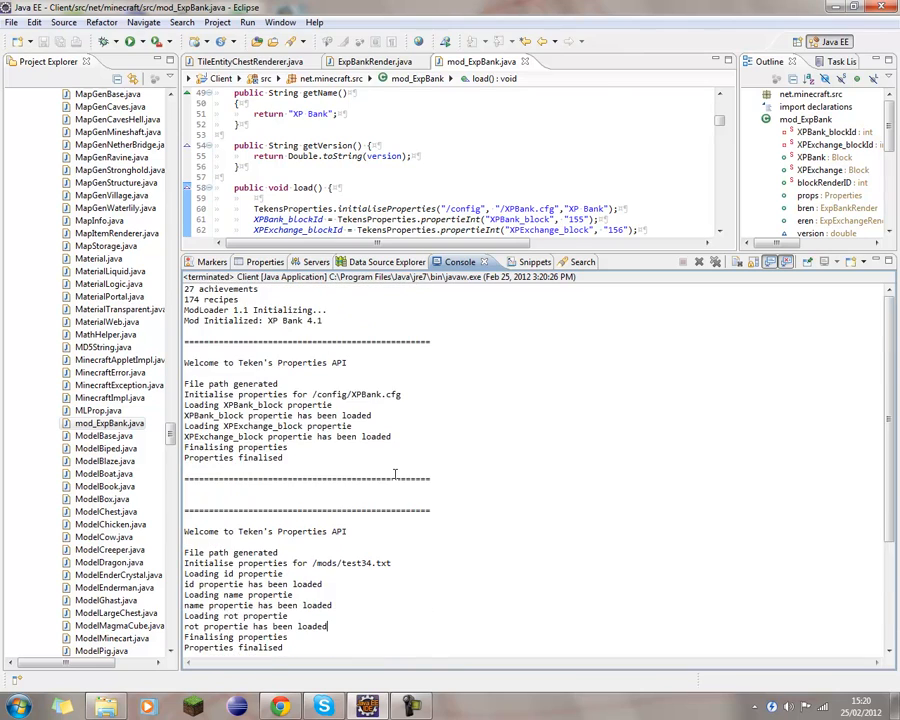
pyautogui.scroll(-3)
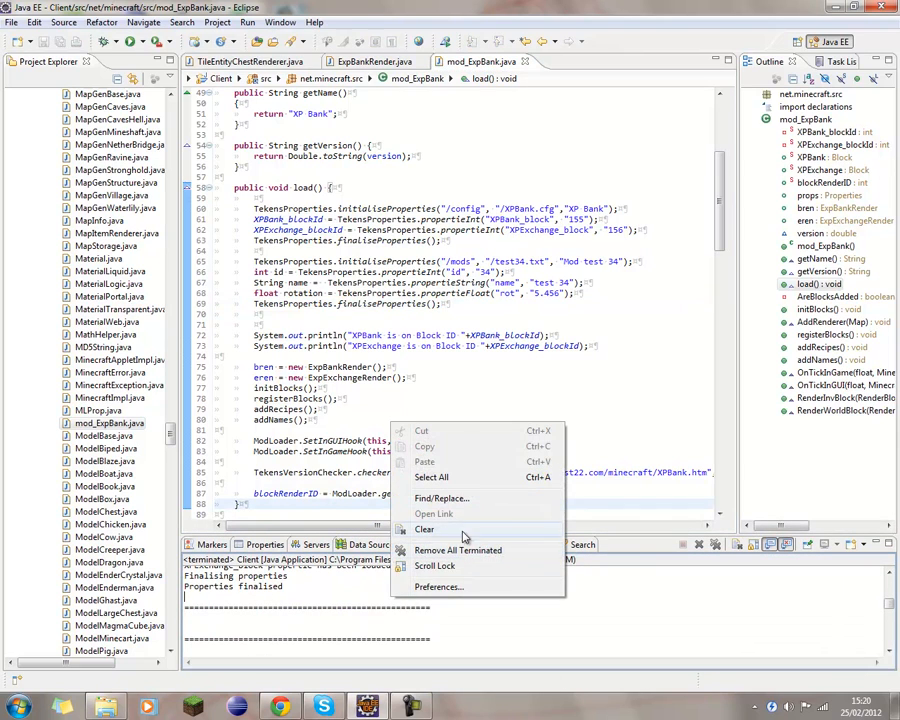
pyautogui.click(424, 529)
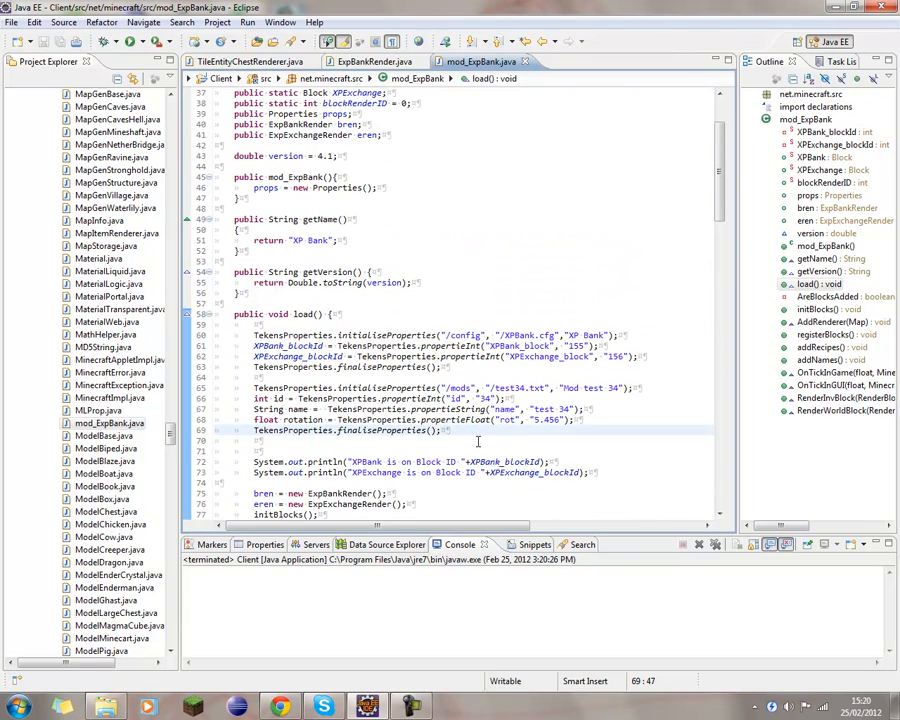
# Step: Browse development > XPBank > jars > mods and open test34.txt in Notepad
pyautogui.scroll(-3)
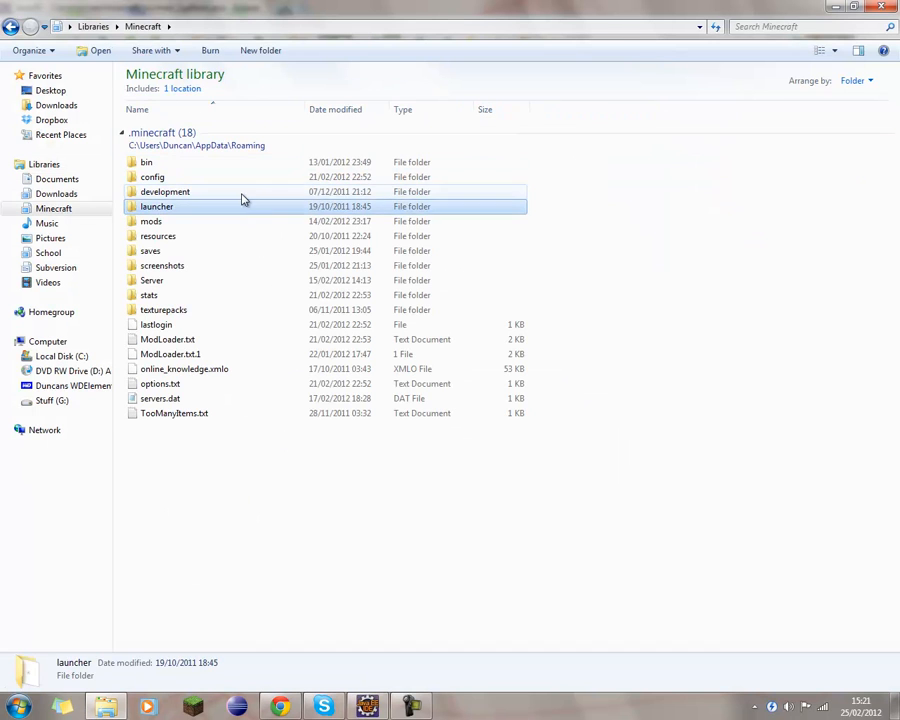
pyautogui.doubleClick(164, 191)
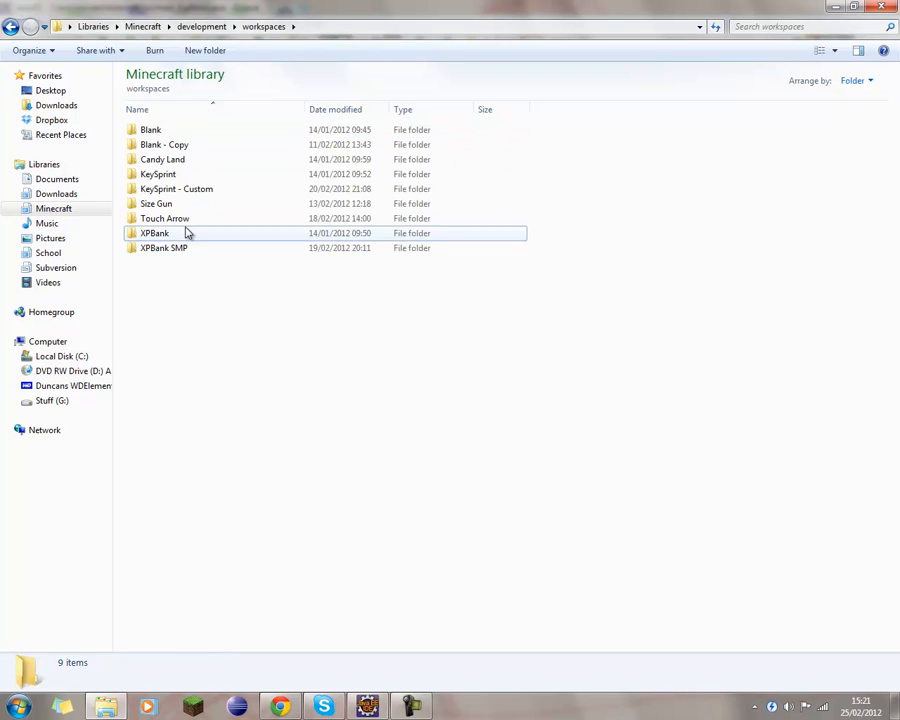
pyautogui.doubleClick(153, 233)
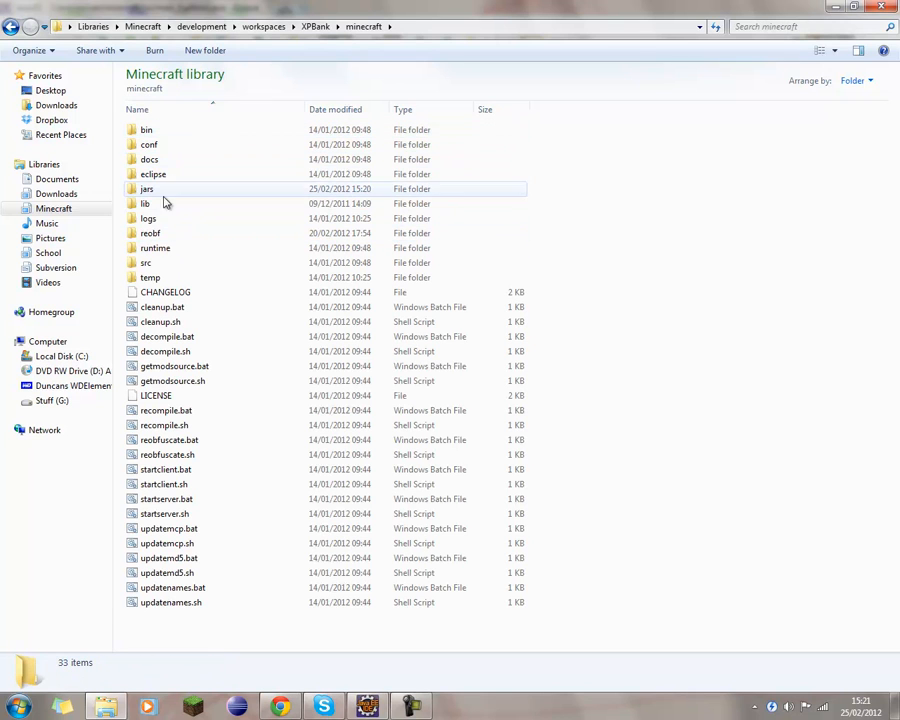
pyautogui.click(147, 189)
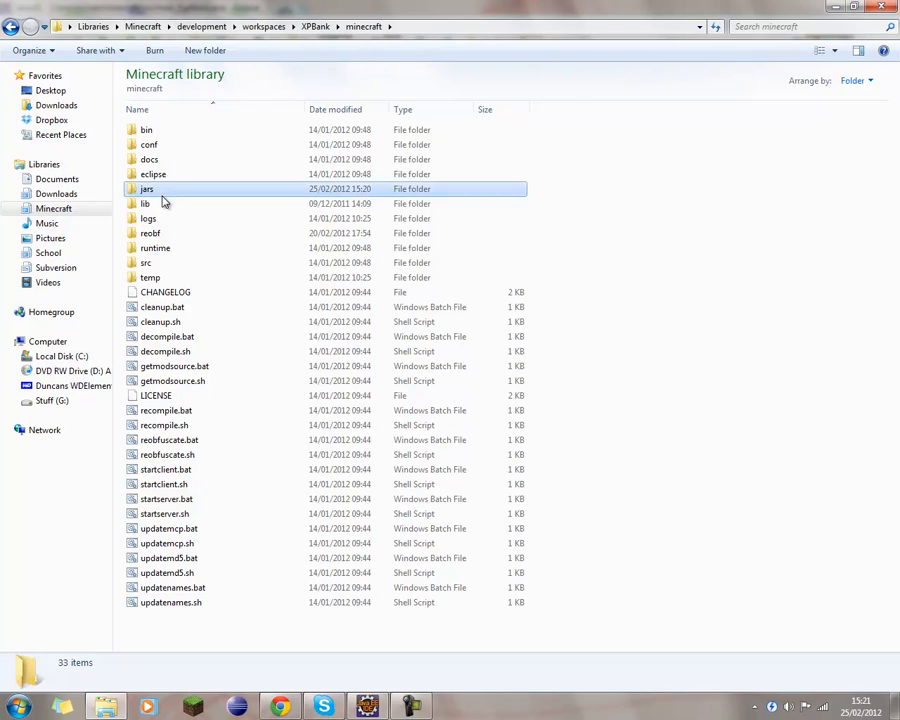
pyautogui.doubleClick(146, 188)
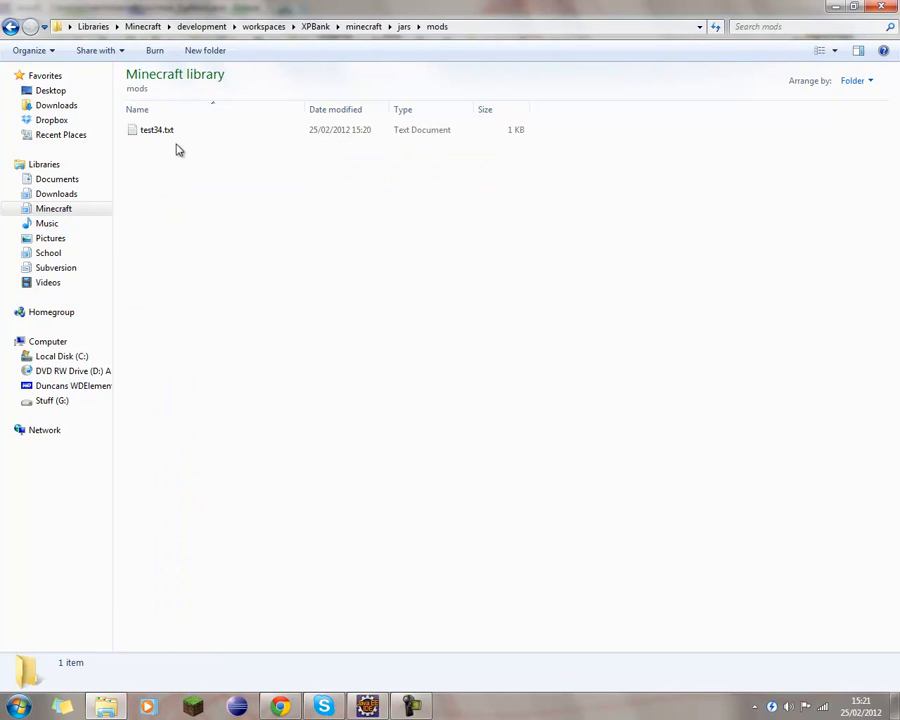
pyautogui.doubleClick(157, 129)
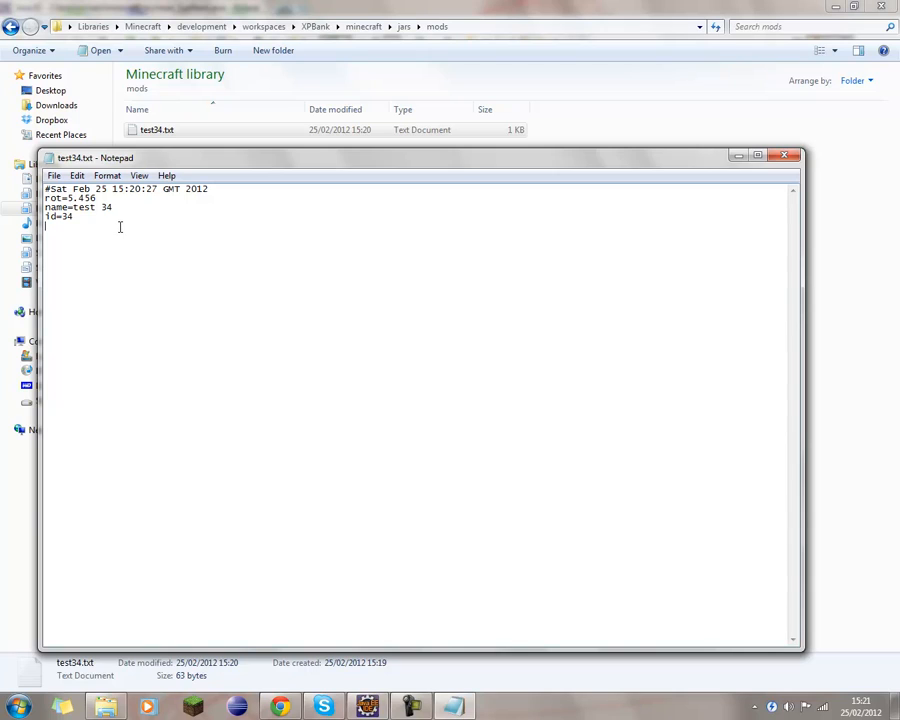
pyautogui.moveTo(191, 265)
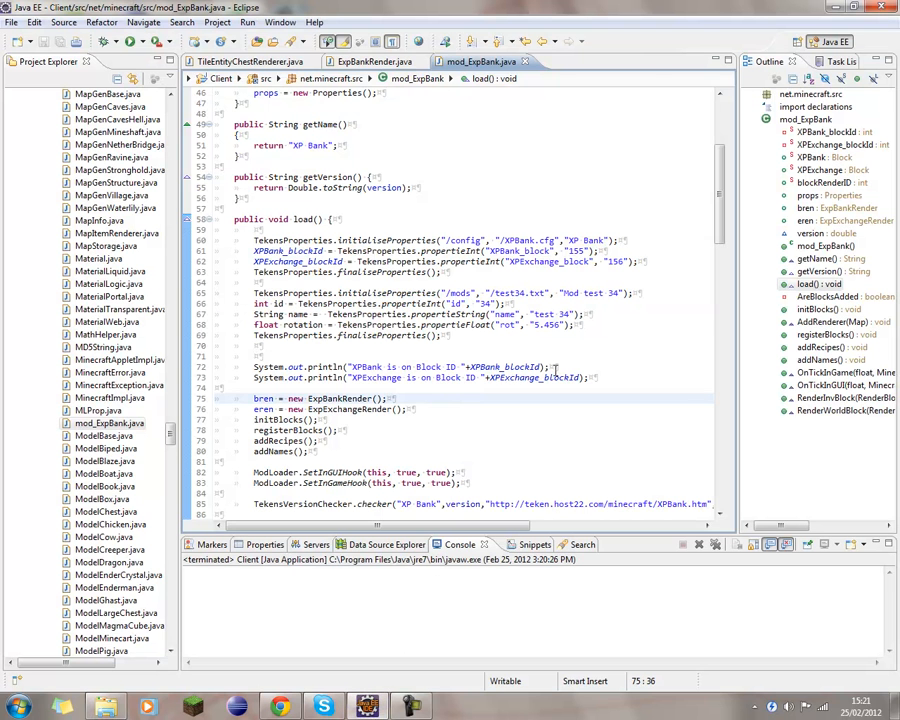
# Step: Add System.out.println(id) after finaliseProperties(), quit the game, and resize the console to read its output
pyautogui.click(400, 367)
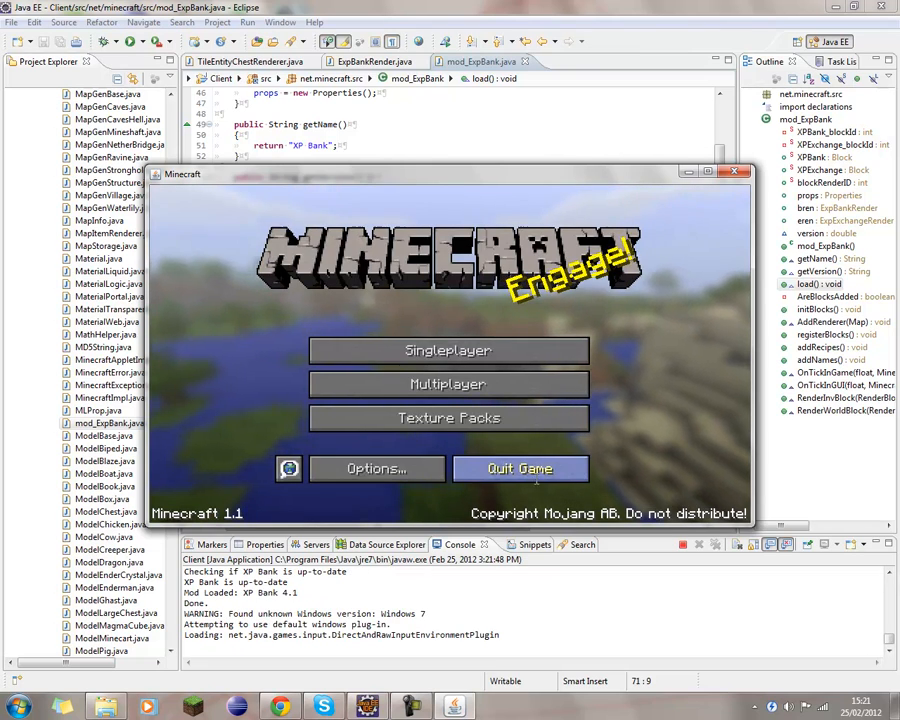
pyautogui.click(520, 468)
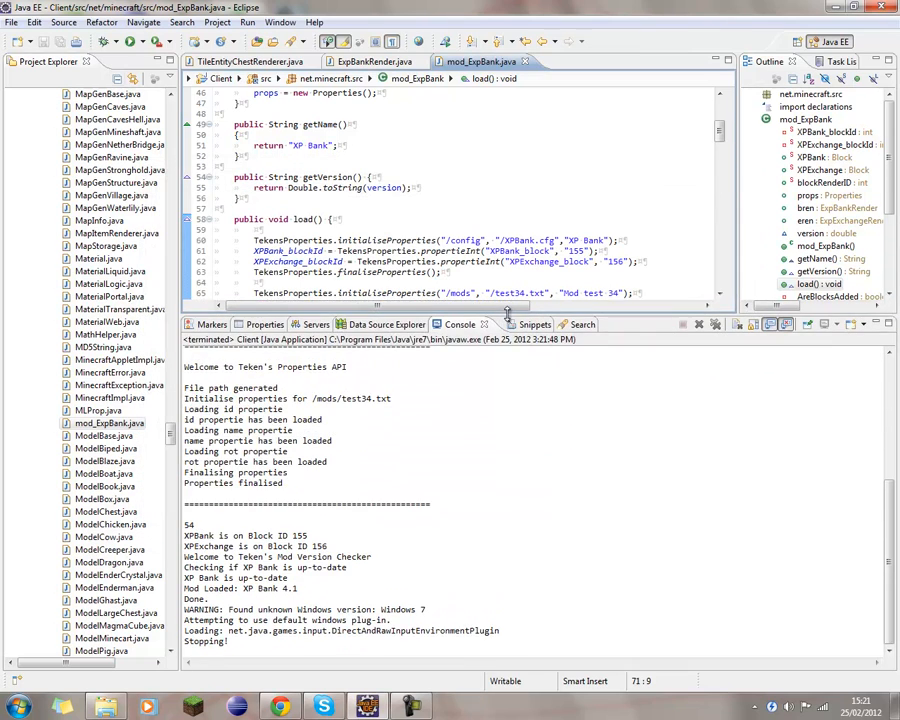
pyautogui.moveTo(186, 387); pyautogui.dragTo(246, 430)
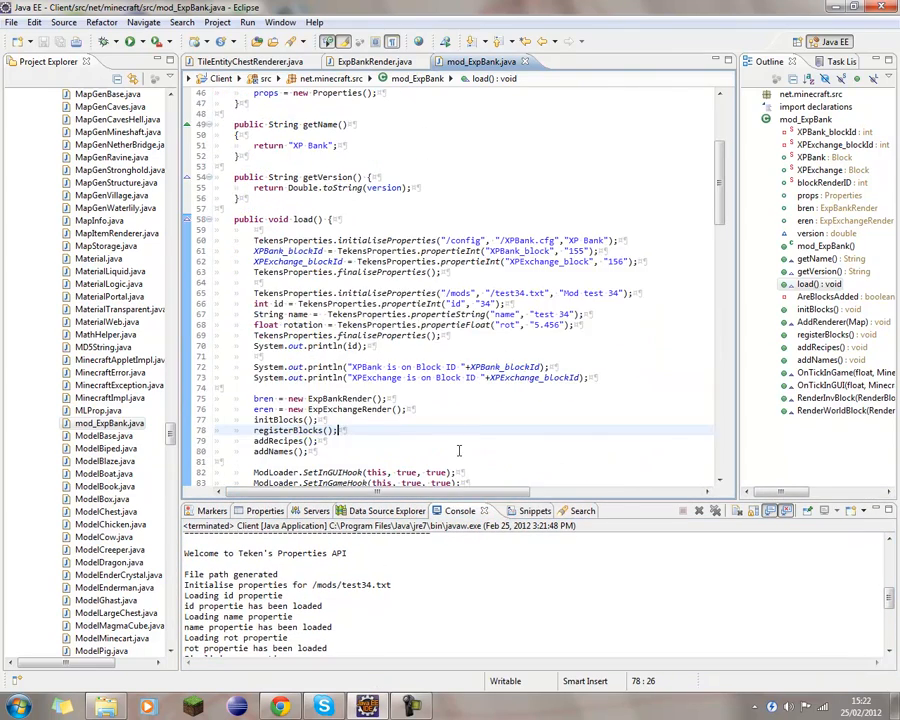
pyautogui.scroll(-3)
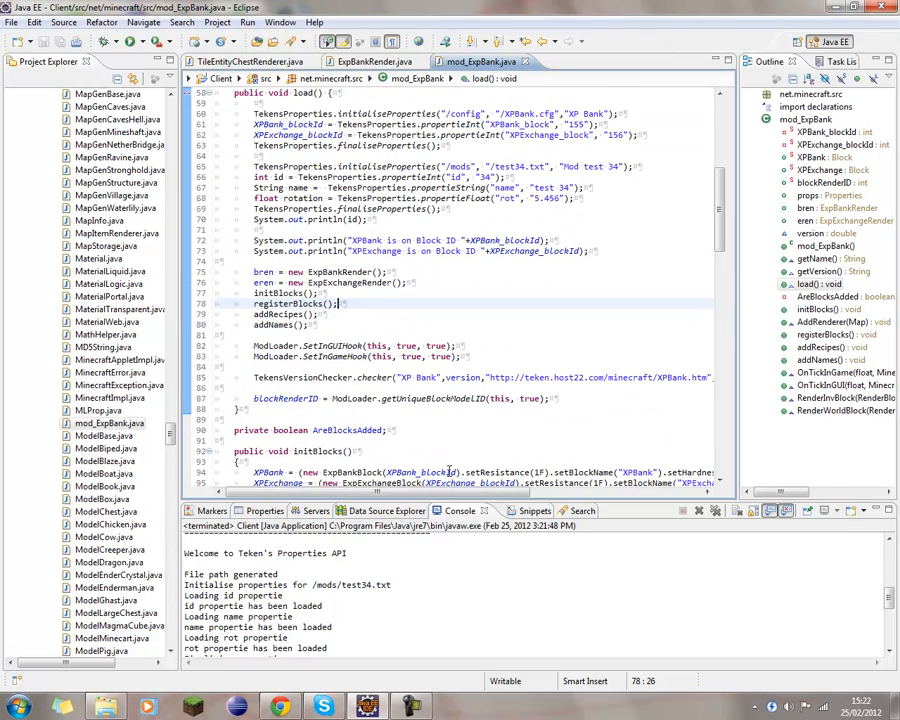